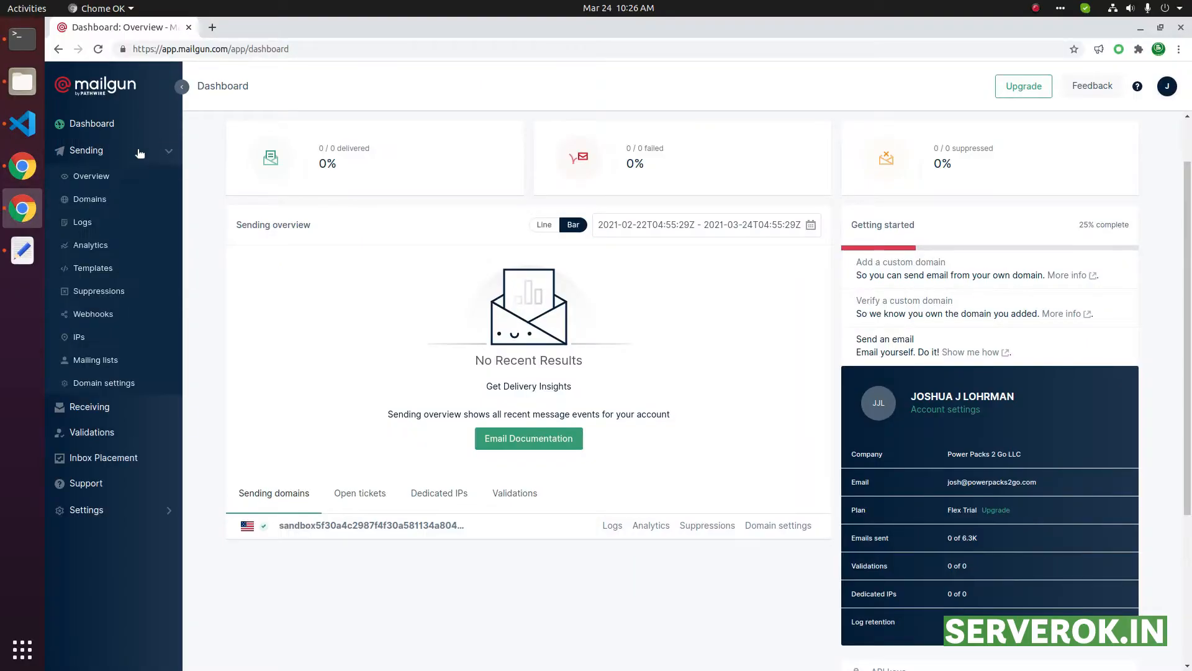
Step: Start adding a new sending domain, toggling the region to EU and back to US
{"action": "left_click", "coordinate": [89, 199]}
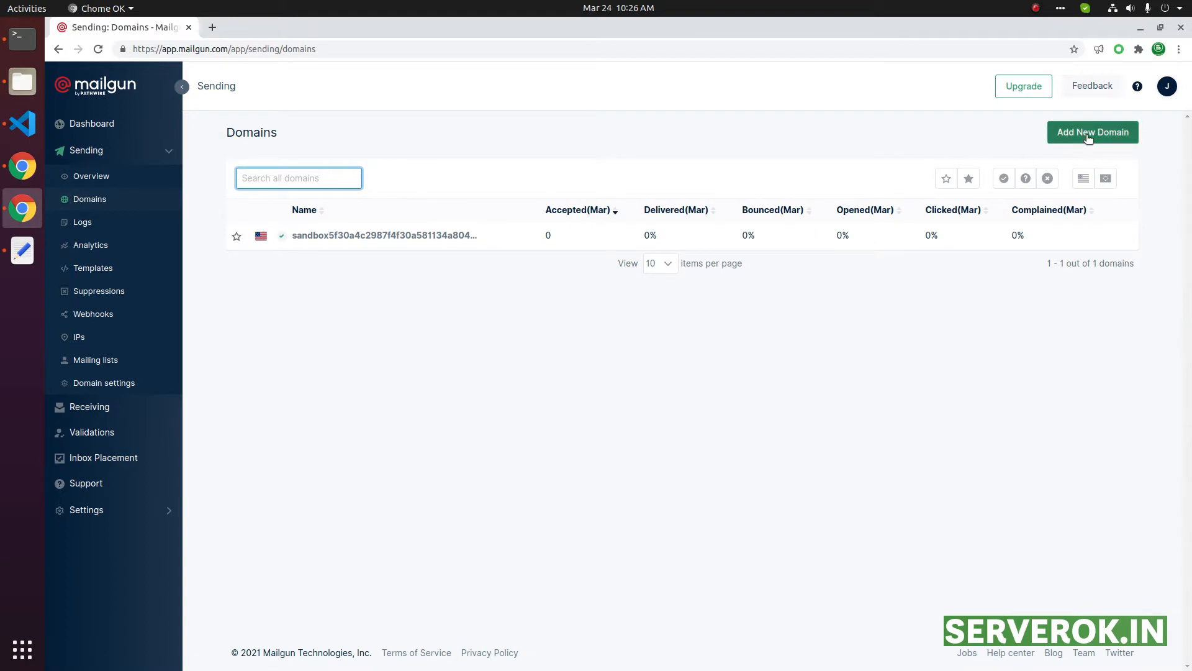
{"action": "left_click", "coordinate": [1092, 131]}
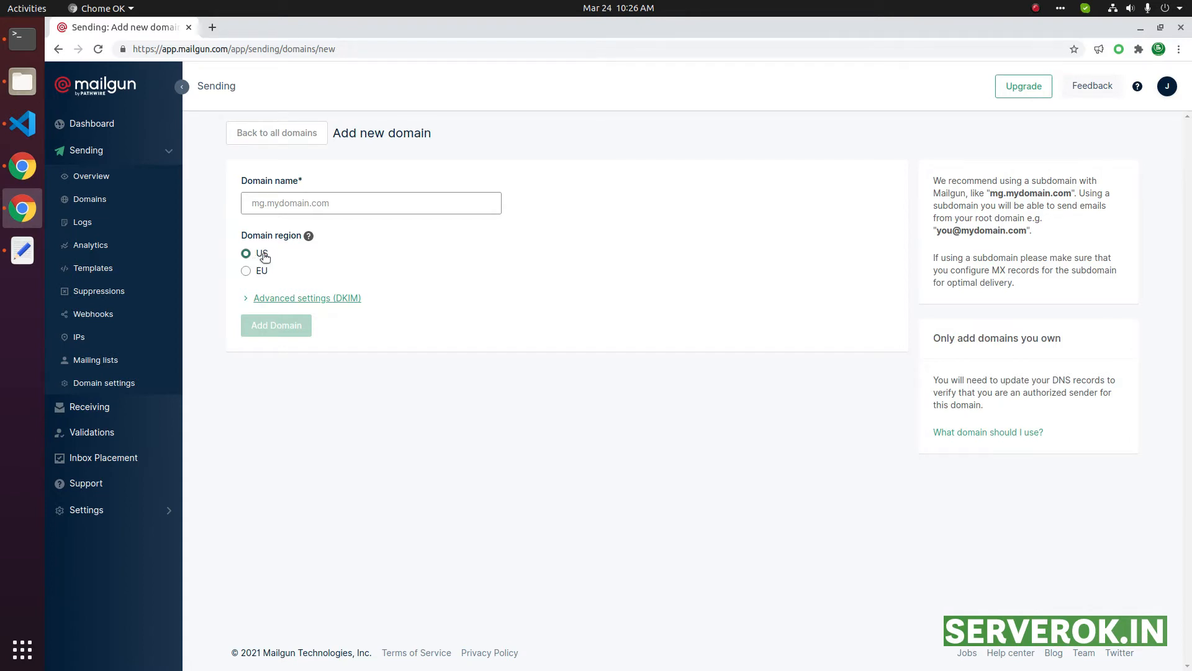
{"action": "mouse_move", "coordinate": [246, 272]}
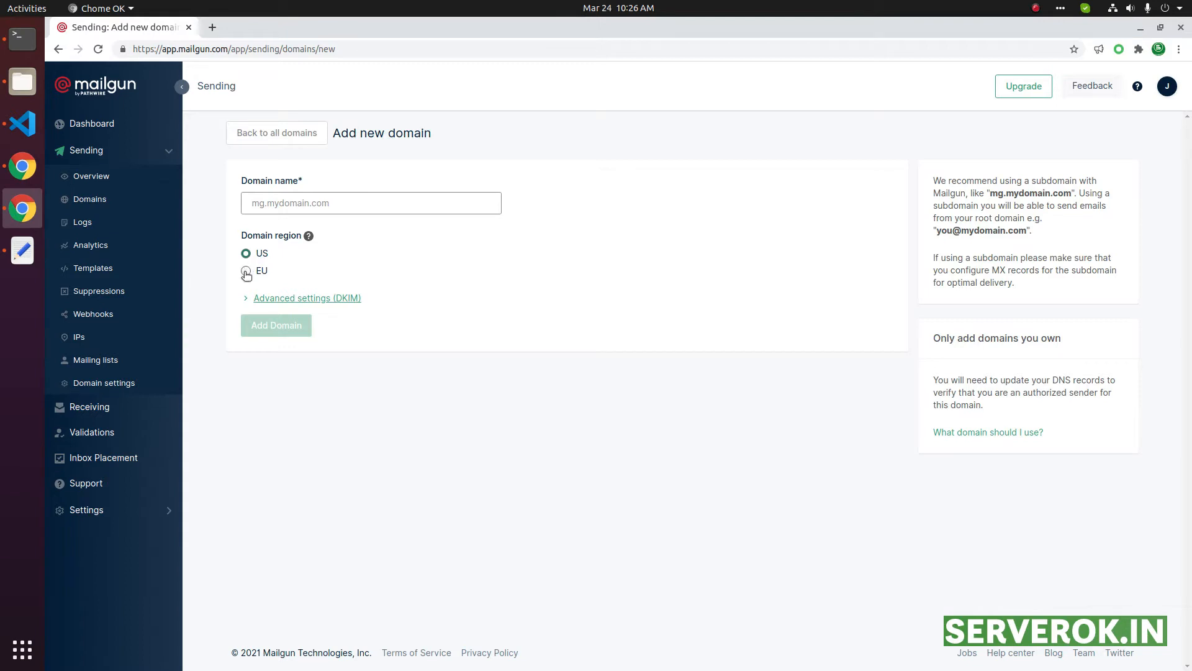
{"action": "left_click", "coordinate": [246, 270]}
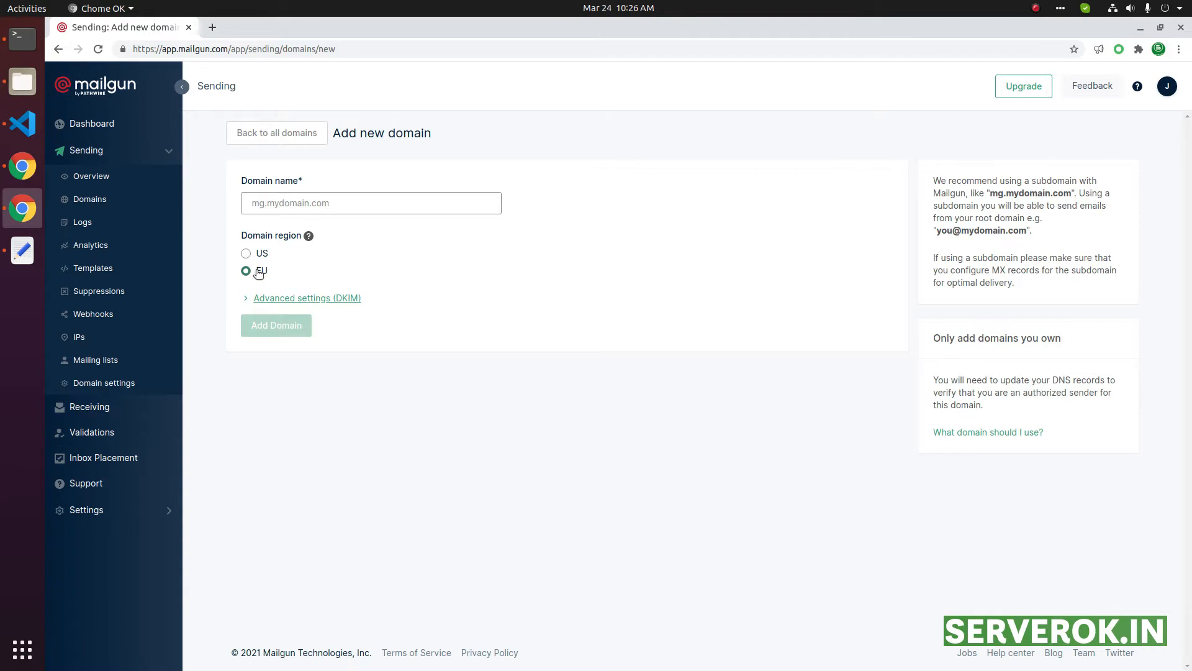
{"action": "left_click", "coordinate": [246, 253]}
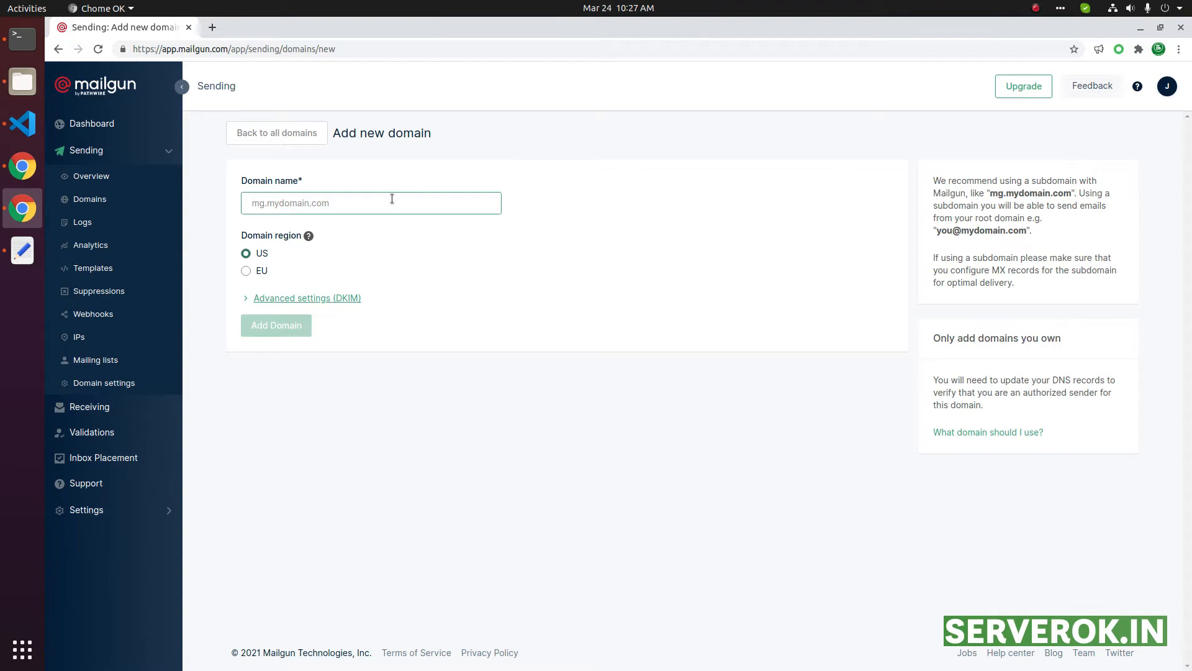
Step: Add the domain mg.powerpacks2go.com with the default 1024-bit DKIM authority
{"action": "type", "text": "mg.powerpacks2go.com"}
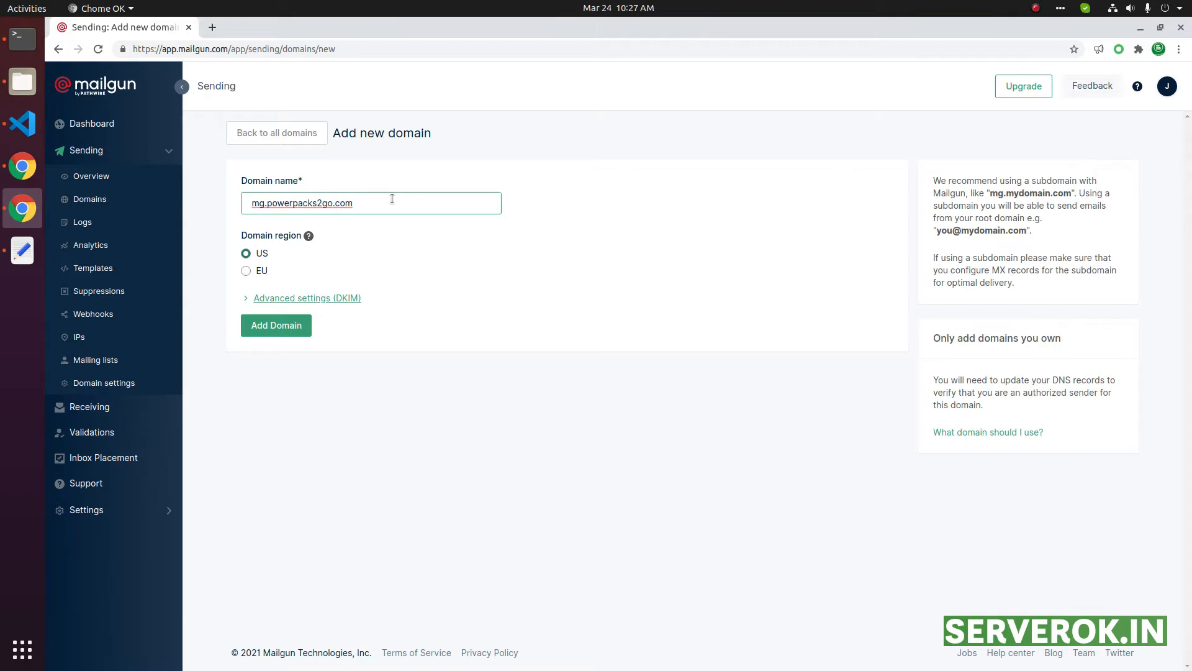
{"action": "left_click", "coordinate": [305, 298]}
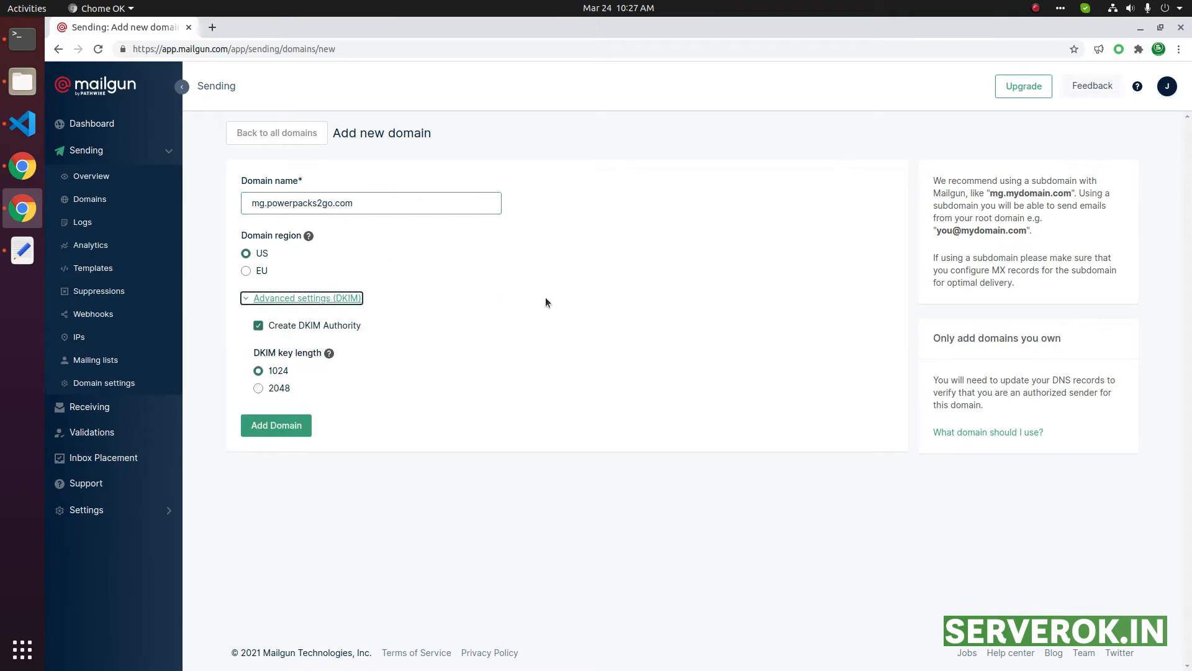
{"action": "mouse_move", "coordinate": [344, 358]}
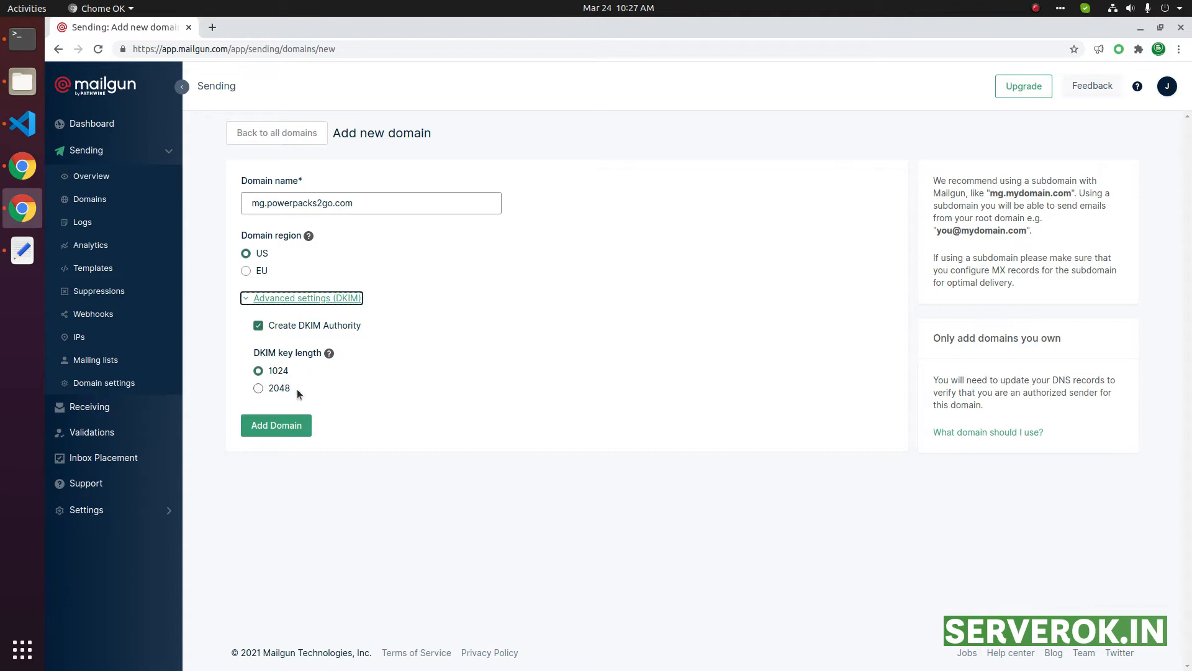
{"action": "left_click", "coordinate": [275, 425]}
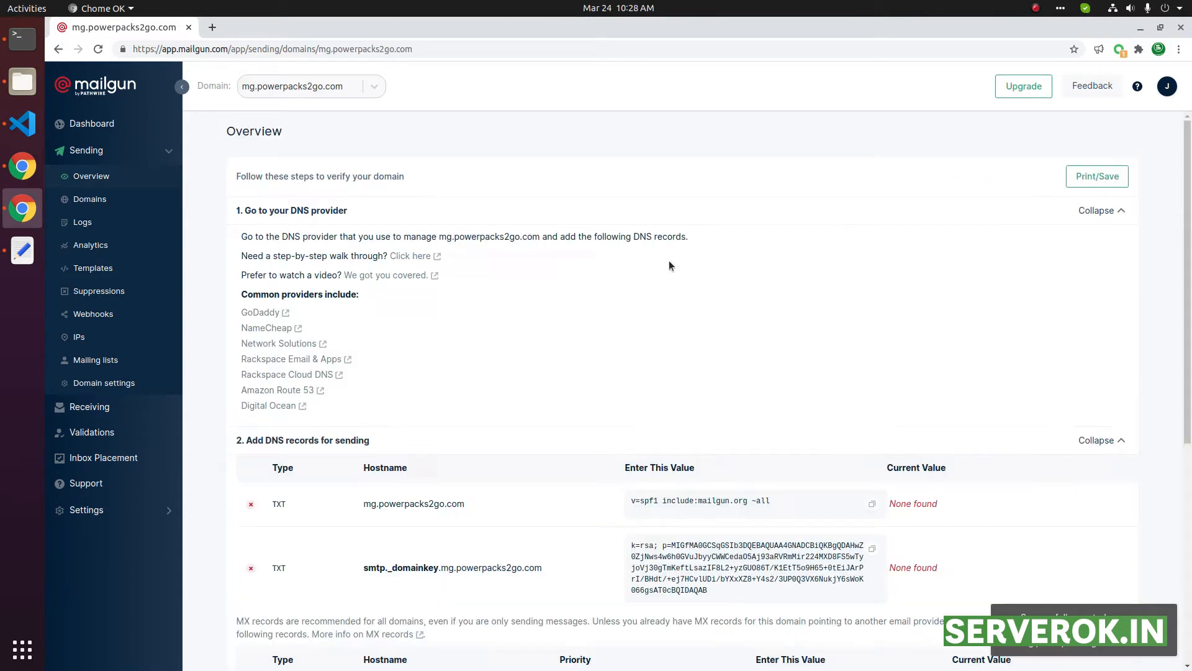
Step: Scroll through the required SPF, DKIM, MX and CNAME records for mg.powerpacks2go.com
{"action": "scroll", "scroll_direction": "down", "scroll_amount": 3}
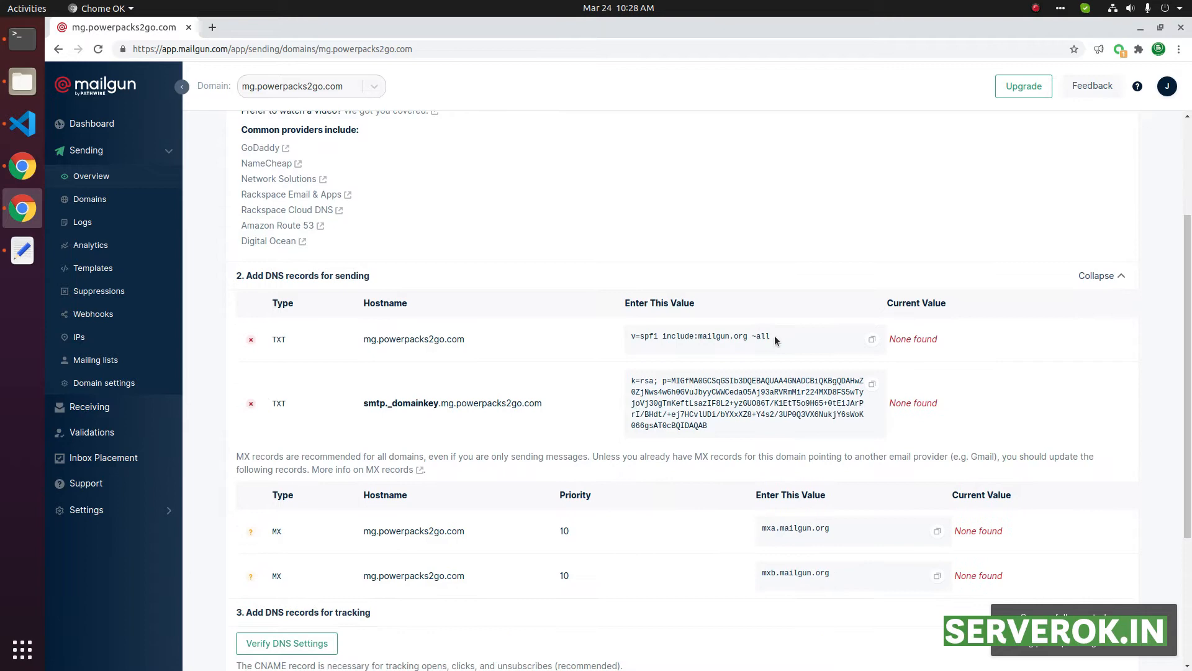
{"action": "scroll", "scroll_direction": "down", "scroll_amount": 3}
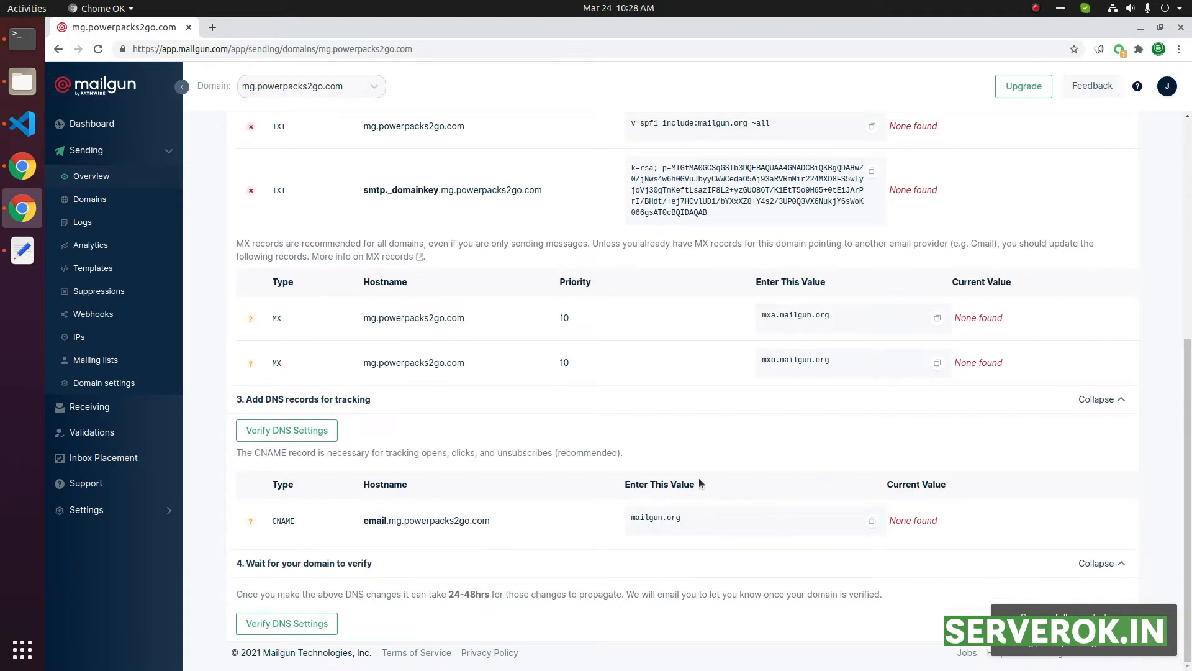
{"action": "scroll", "scroll_direction": "up", "scroll_amount": 3}
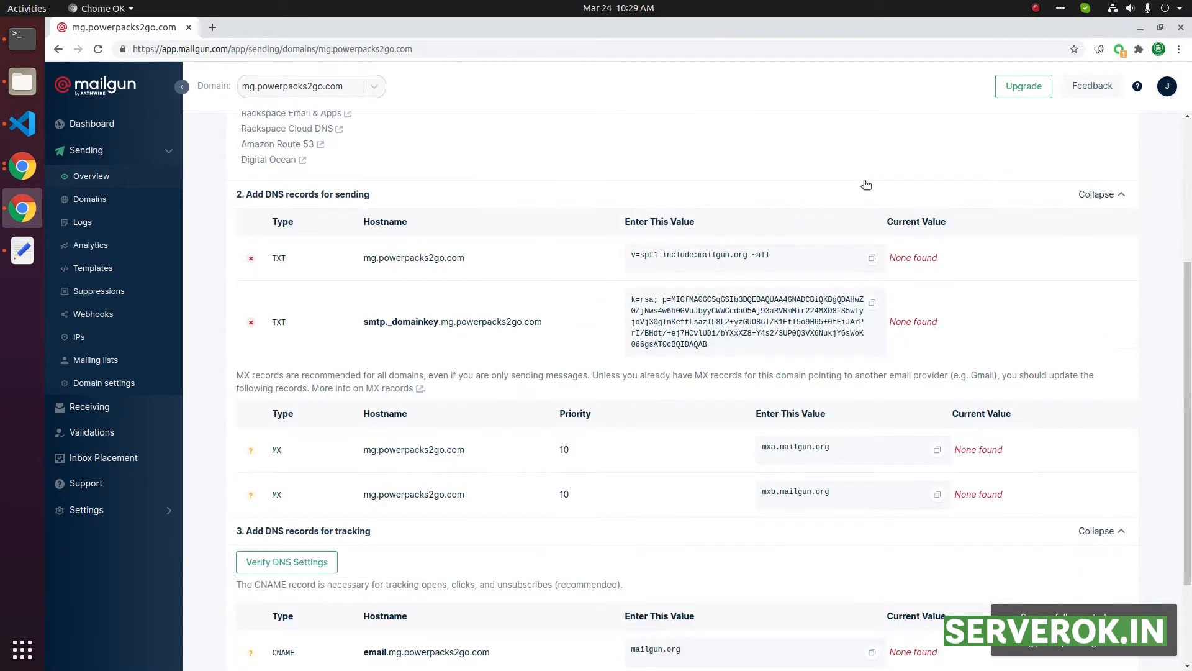
{"action": "mouse_move", "coordinate": [241, 204]}
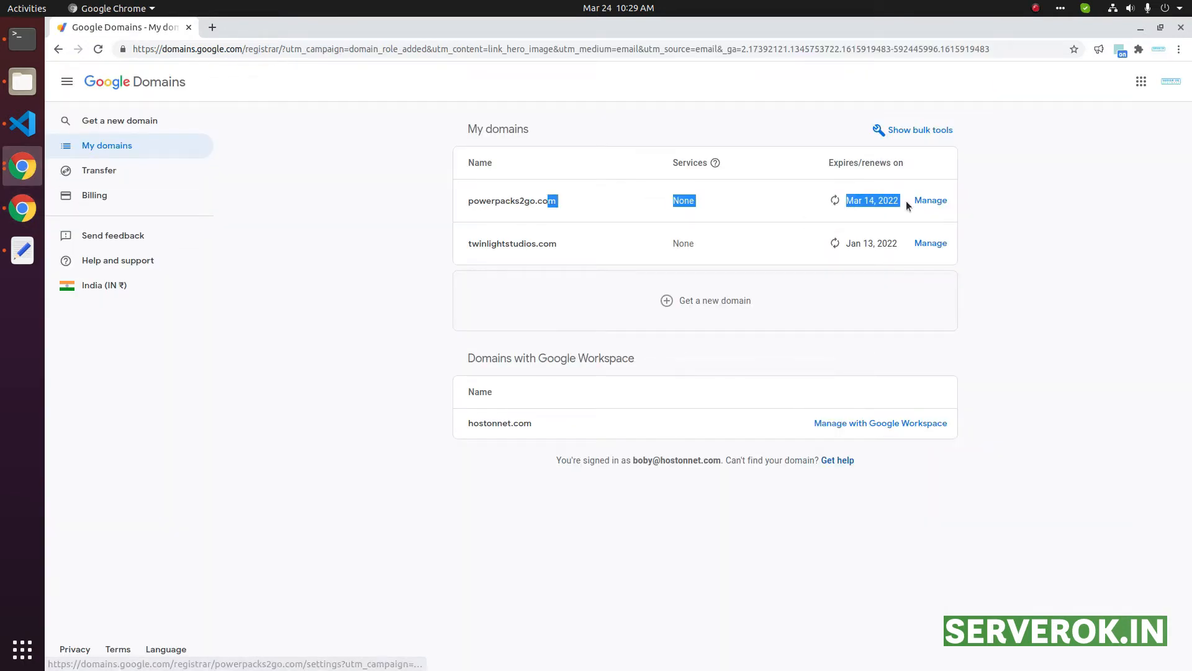
Step: View powerpacks2go.com's custom resource records in Google Domains, then return to Mailgun
{"action": "left_click", "coordinate": [930, 200]}
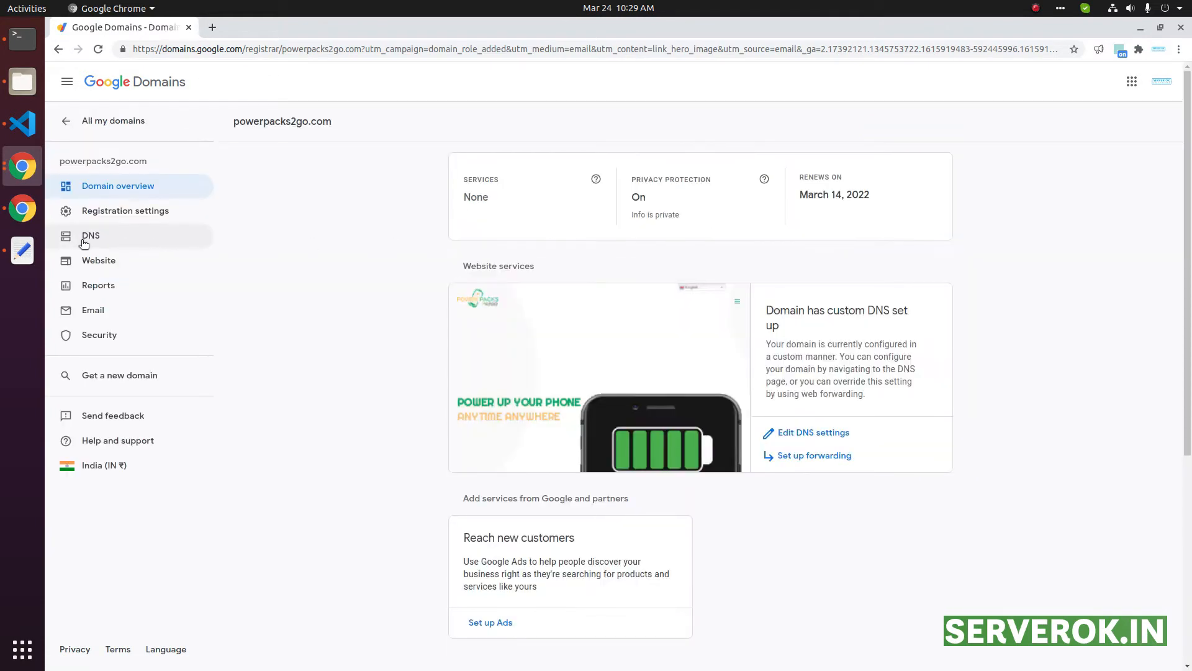
{"action": "left_click", "coordinate": [90, 235]}
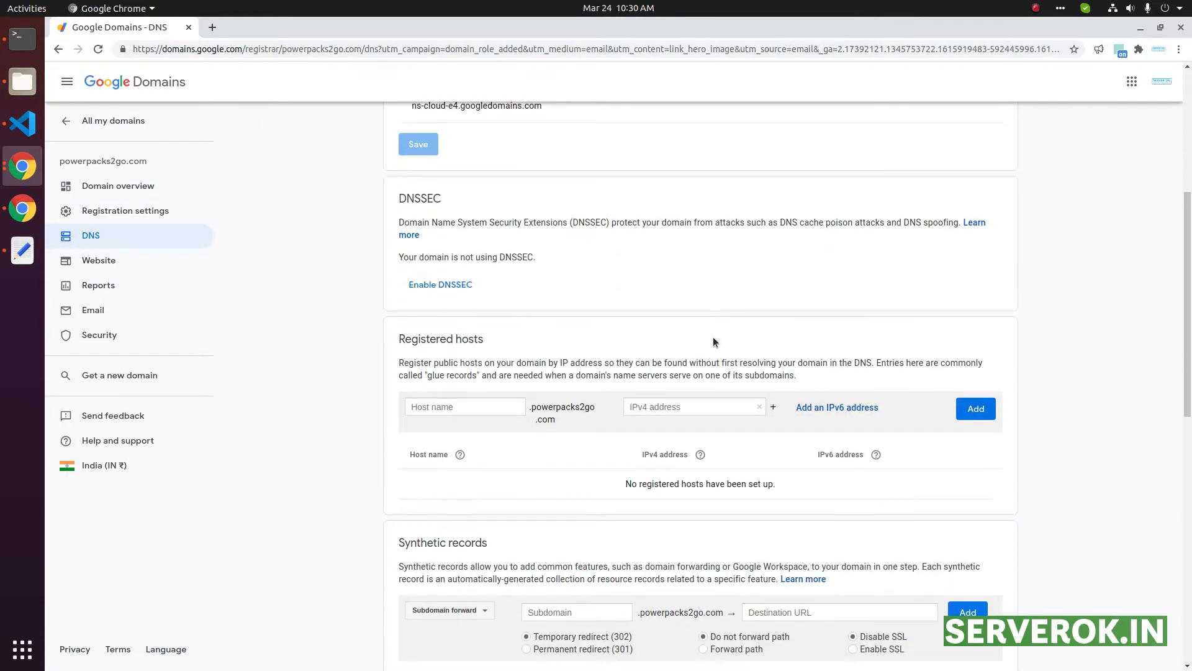
{"action": "scroll", "scroll_direction": "down", "scroll_amount": 3}
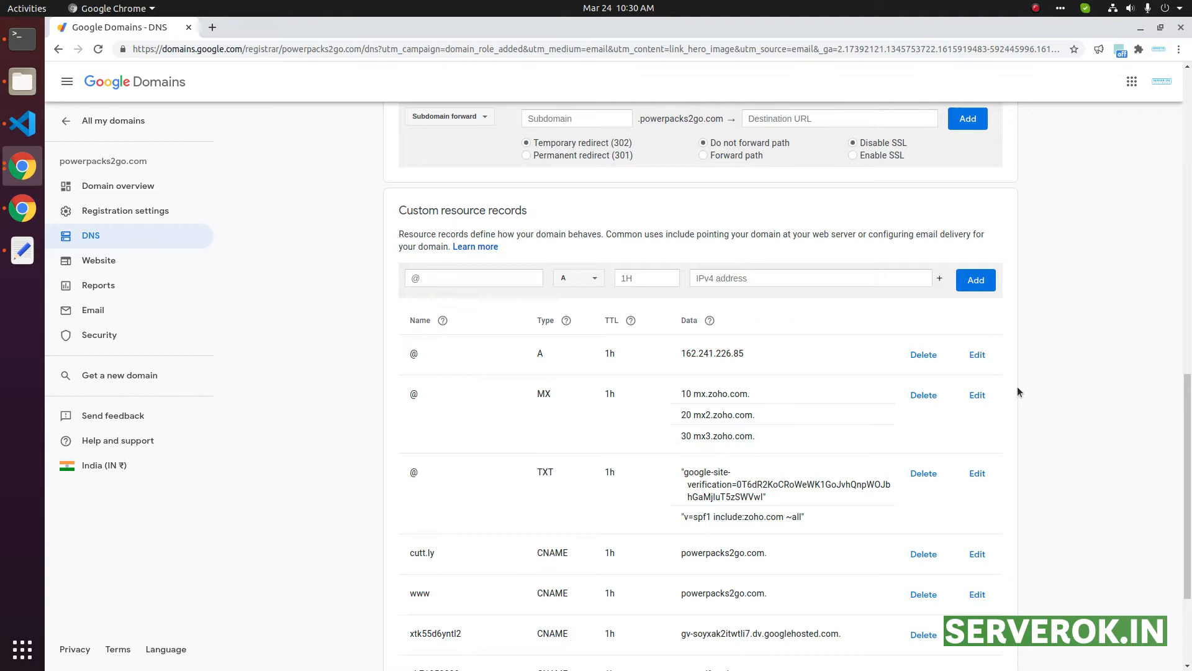
{"action": "mouse_move", "coordinate": [434, 342]}
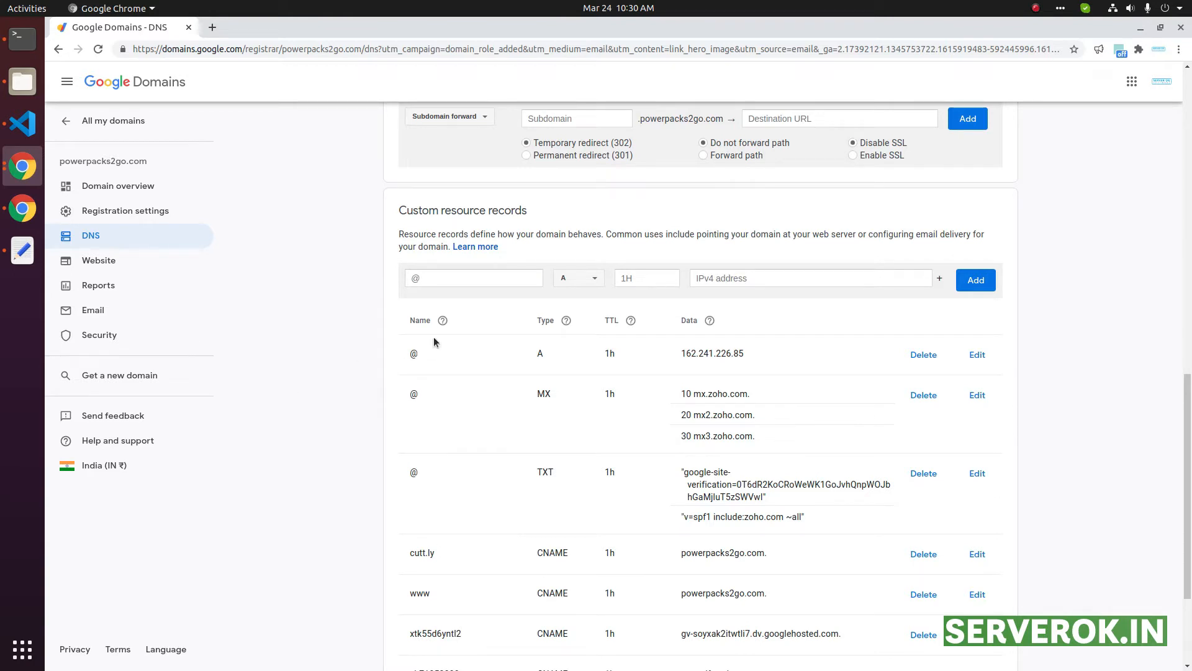
{"action": "mouse_move", "coordinate": [1000, 275]}
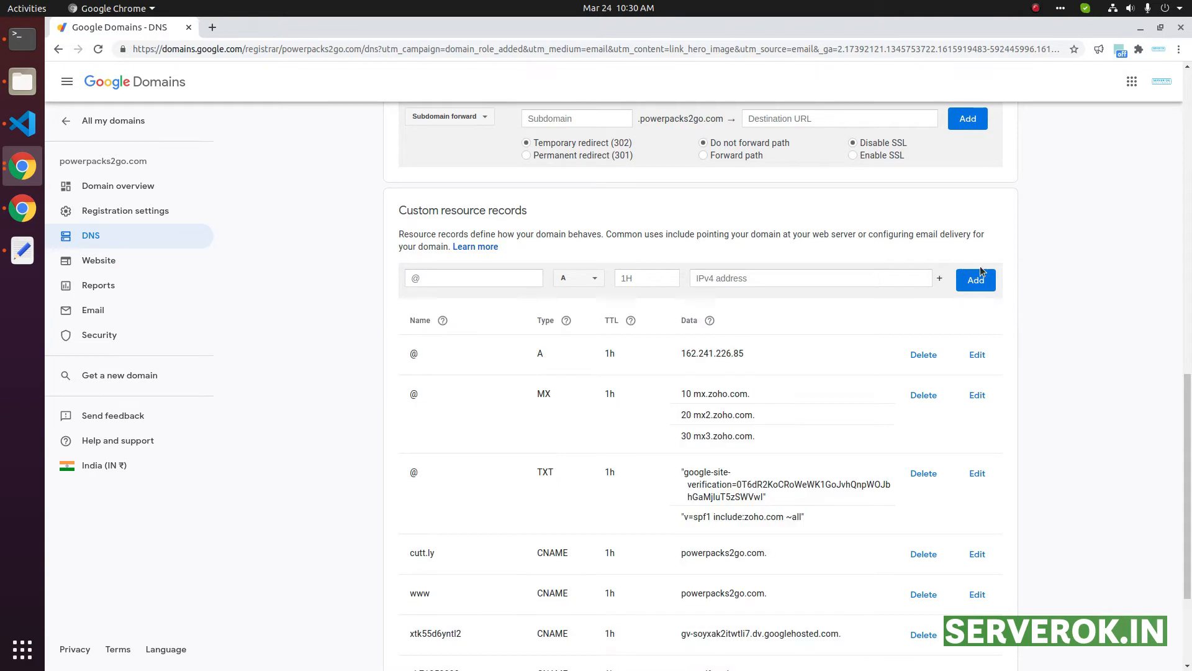
{"action": "left_click", "coordinate": [21, 208]}
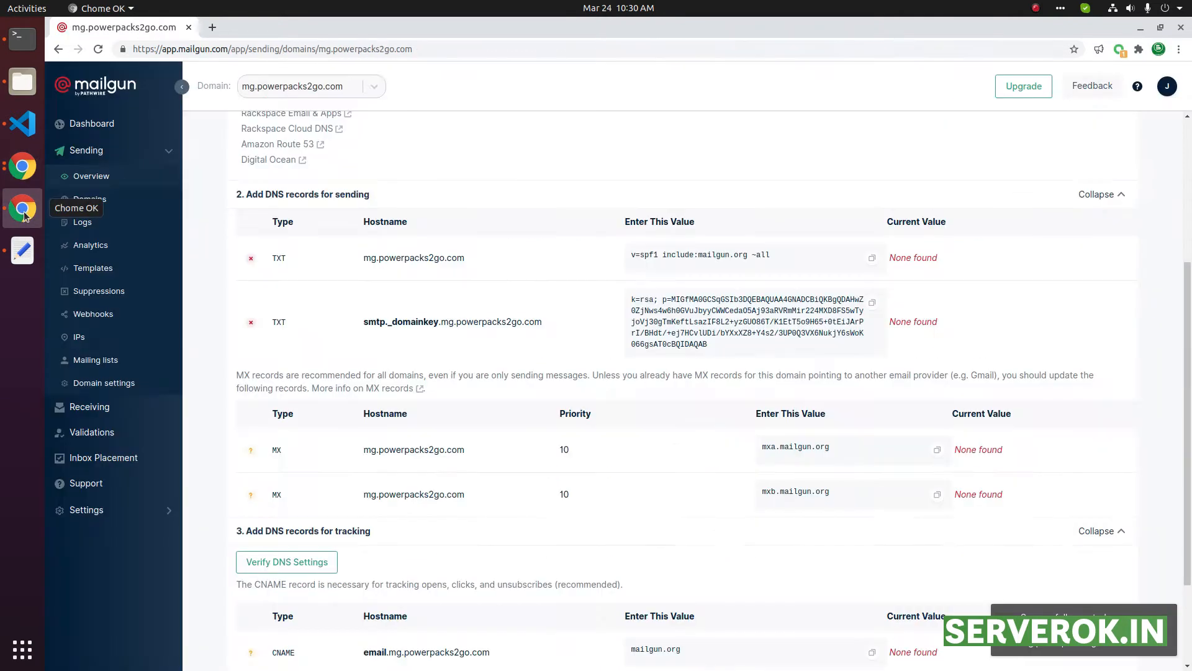
Step: Select the record hostname in Mailgun's records table for copying
{"action": "double_click", "coordinate": [279, 257]}
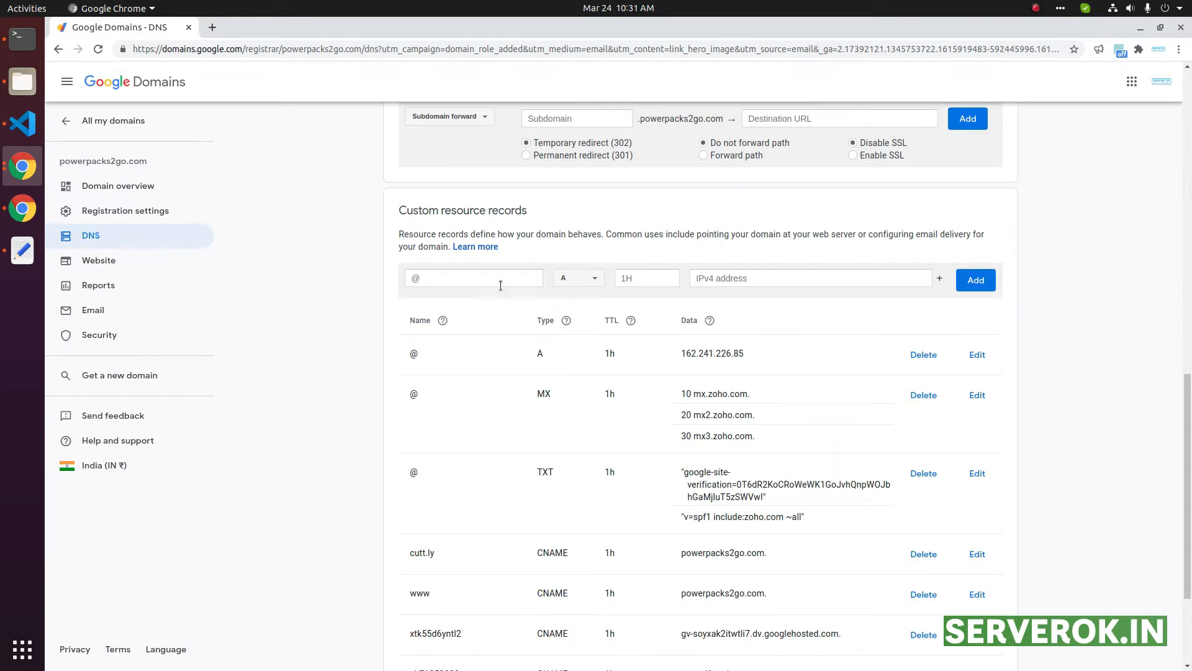
Step: Add an mg TXT record with value v=spf1 include:mailgun.org ~all
{"action": "right_click", "coordinate": [475, 277]}
{"action": "type", "text": "mg"}
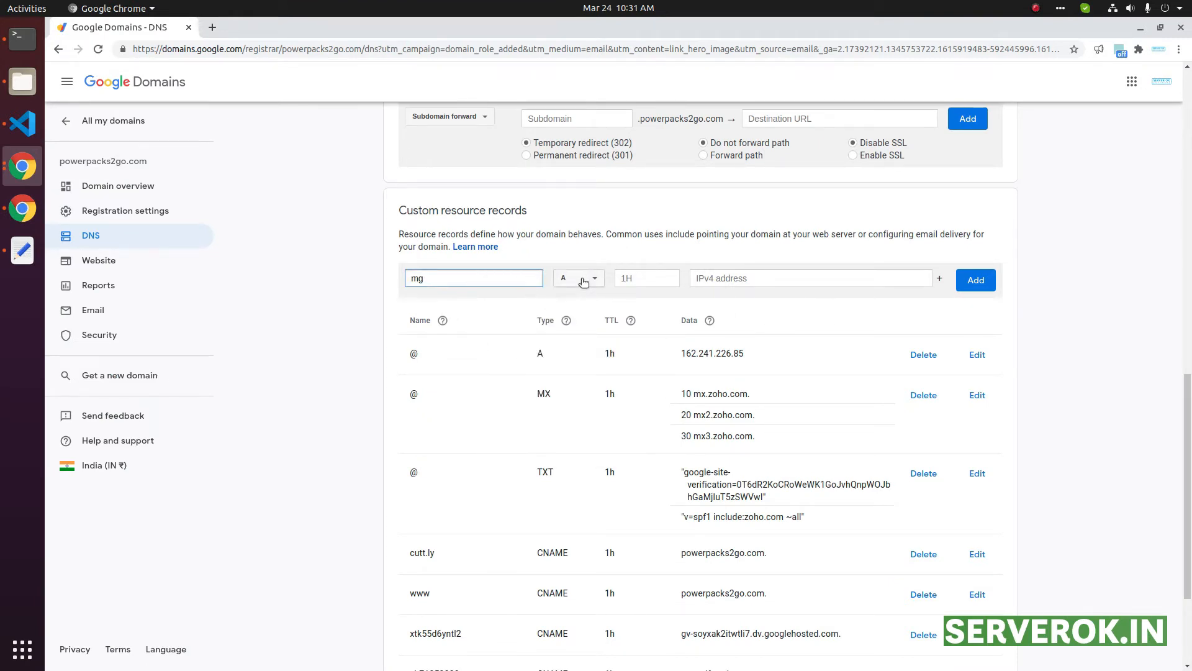
{"action": "left_click", "coordinate": [578, 277]}
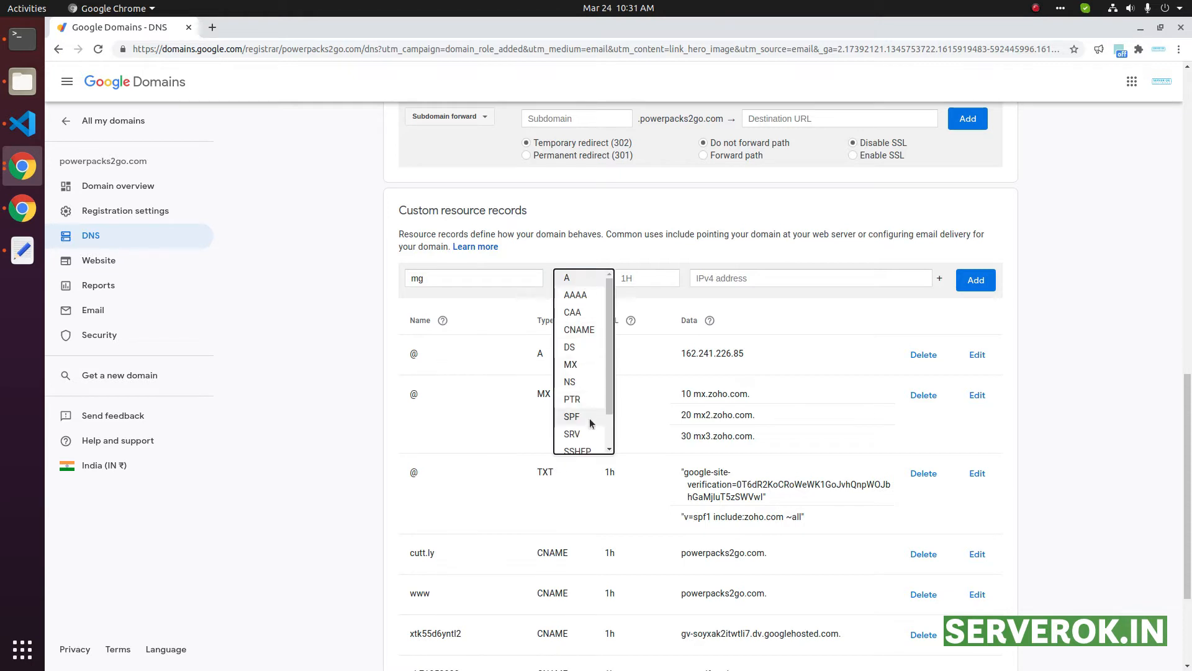
{"action": "scroll", "scroll_direction": "down", "scroll_amount": 3}
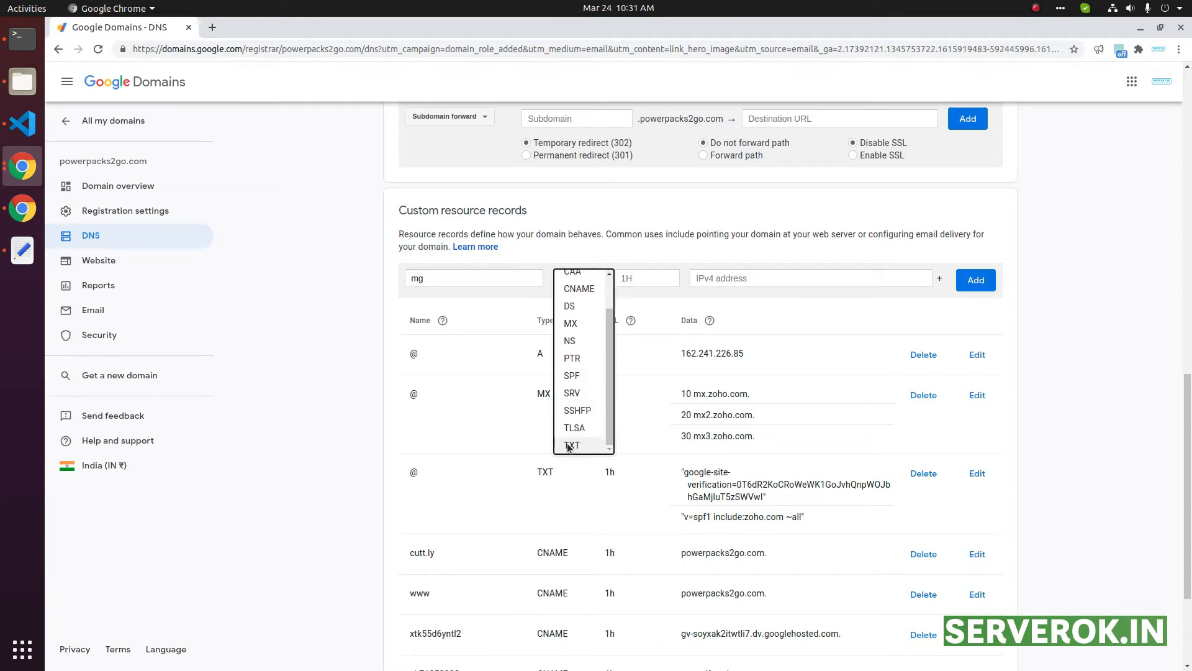
{"action": "left_click", "coordinate": [572, 444]}
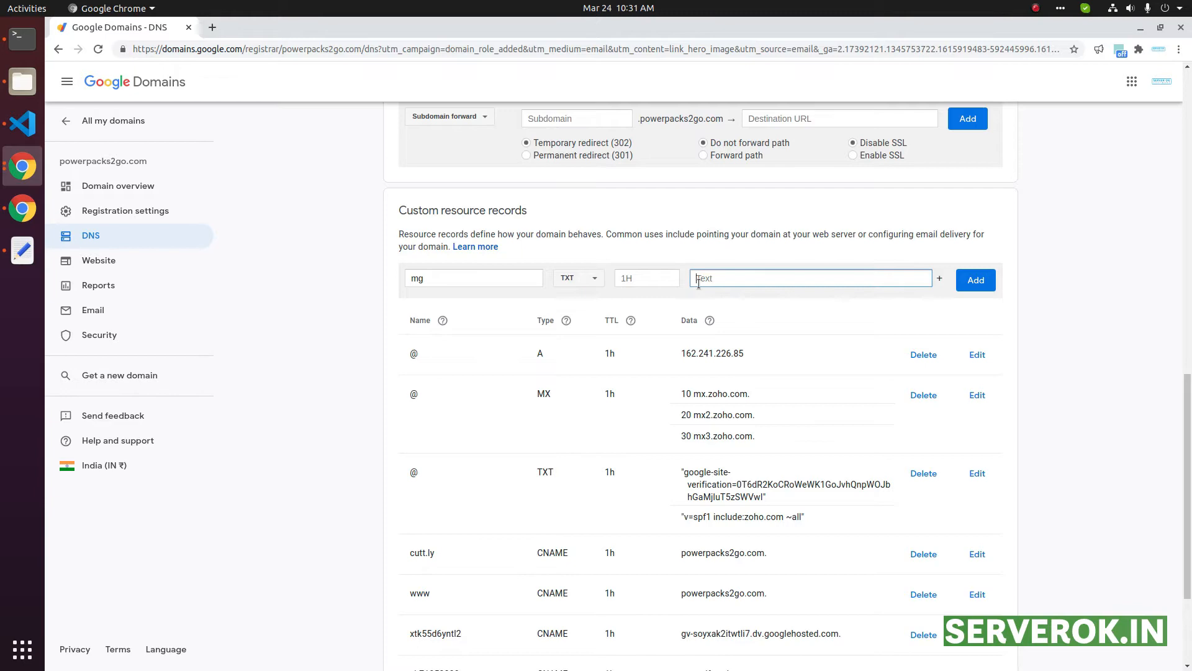
{"action": "mouse_move", "coordinate": [798, 278]}
{"action": "type", "text": "v=spf1 include:mailgun.org ~all"}
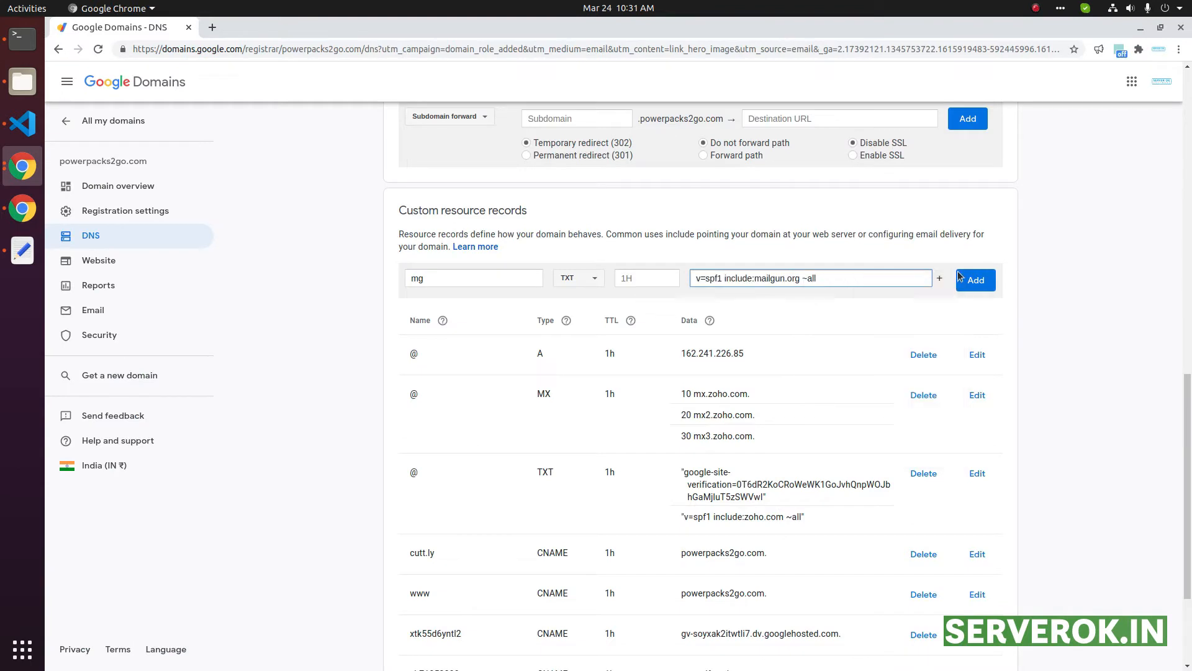
{"action": "left_click", "coordinate": [975, 280]}
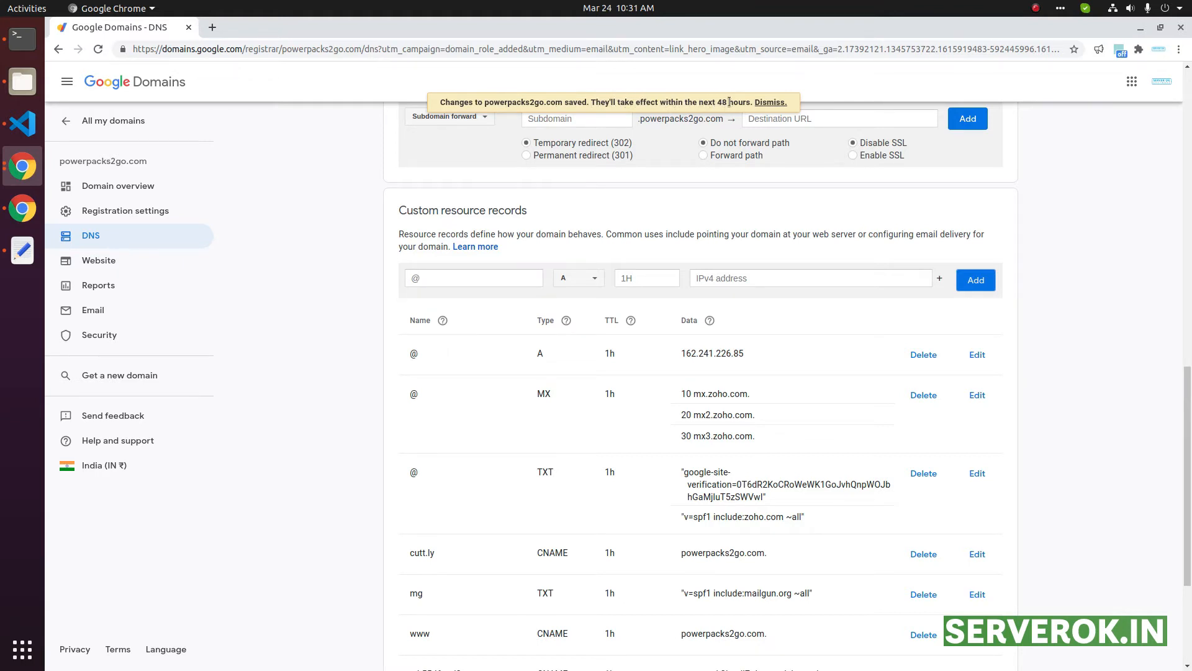
{"action": "mouse_move", "coordinate": [723, 233]}
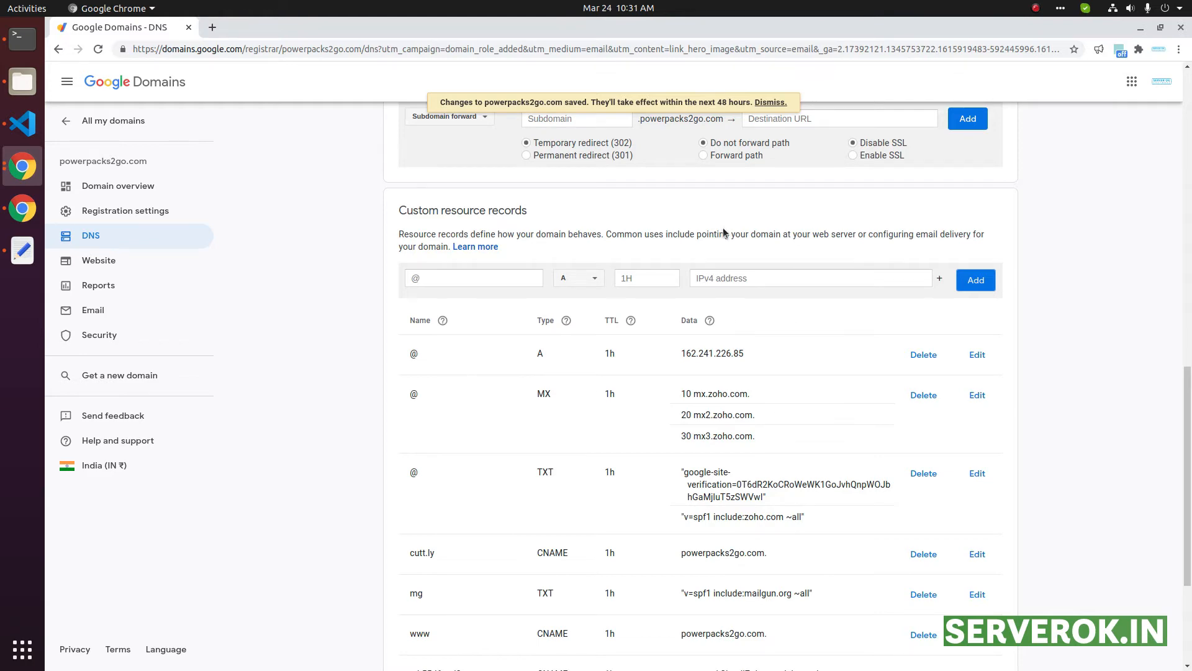
{"action": "mouse_move", "coordinate": [22, 209]}
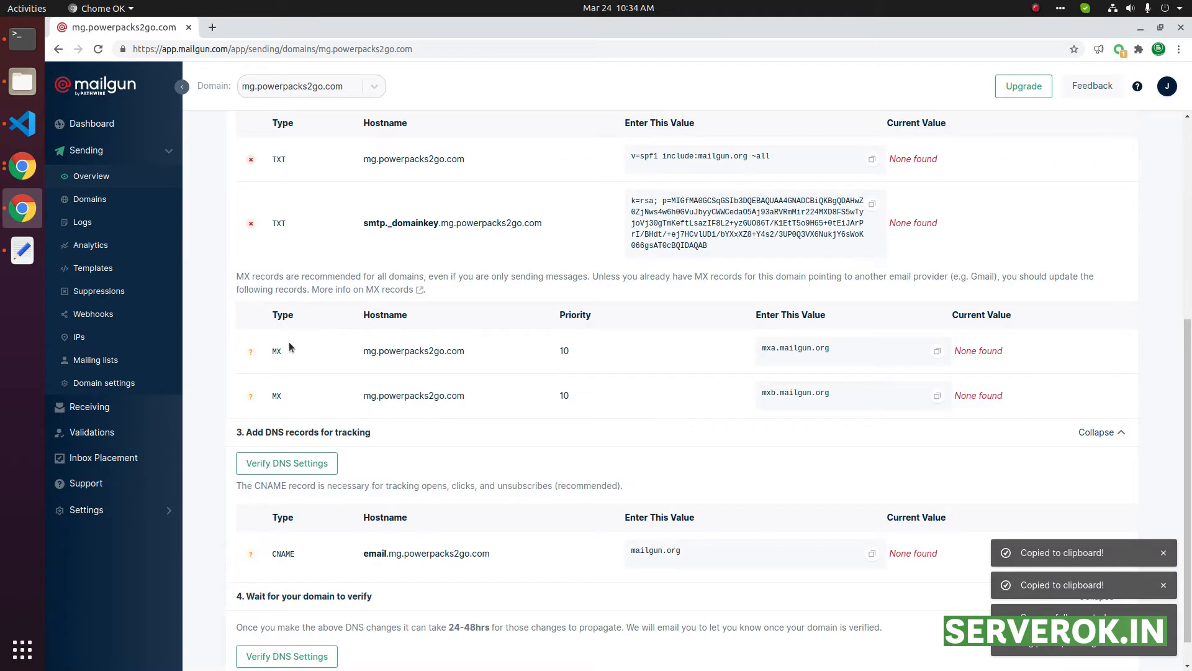
{"action": "mouse_move", "coordinate": [372, 315]}
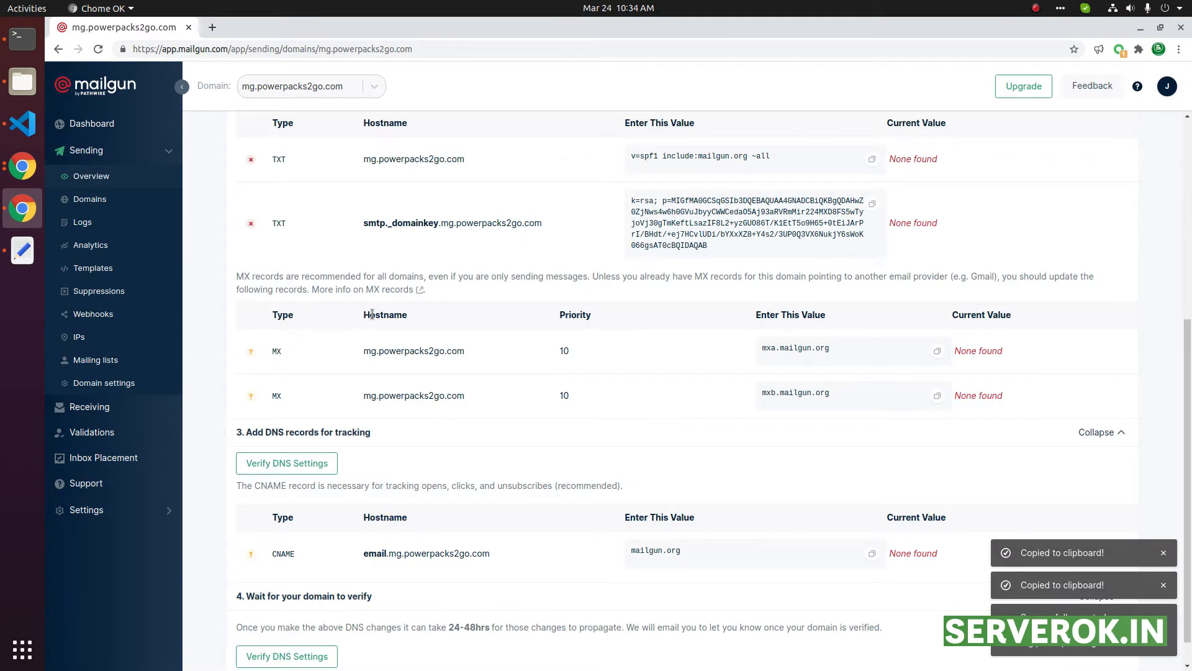
{"action": "mouse_move", "coordinate": [616, 319]}
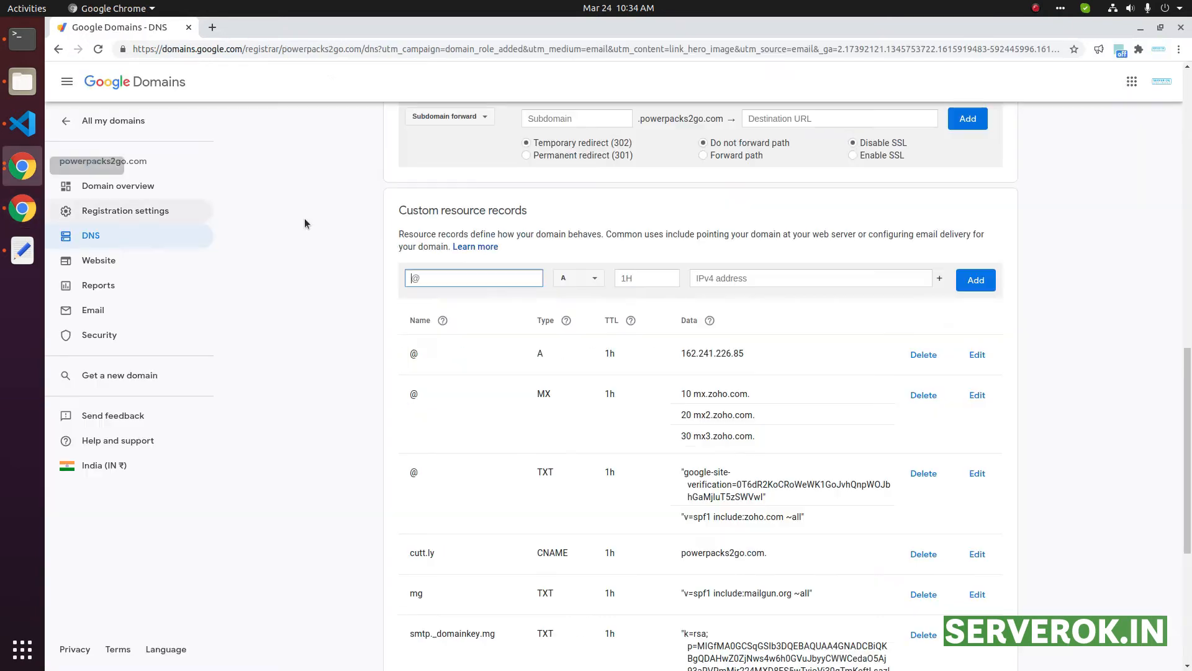
Step: Create an mg MX record with 10 mxa.mailgun.org and 10 mxb.mailgun.org
{"action": "type", "text": "mg"}
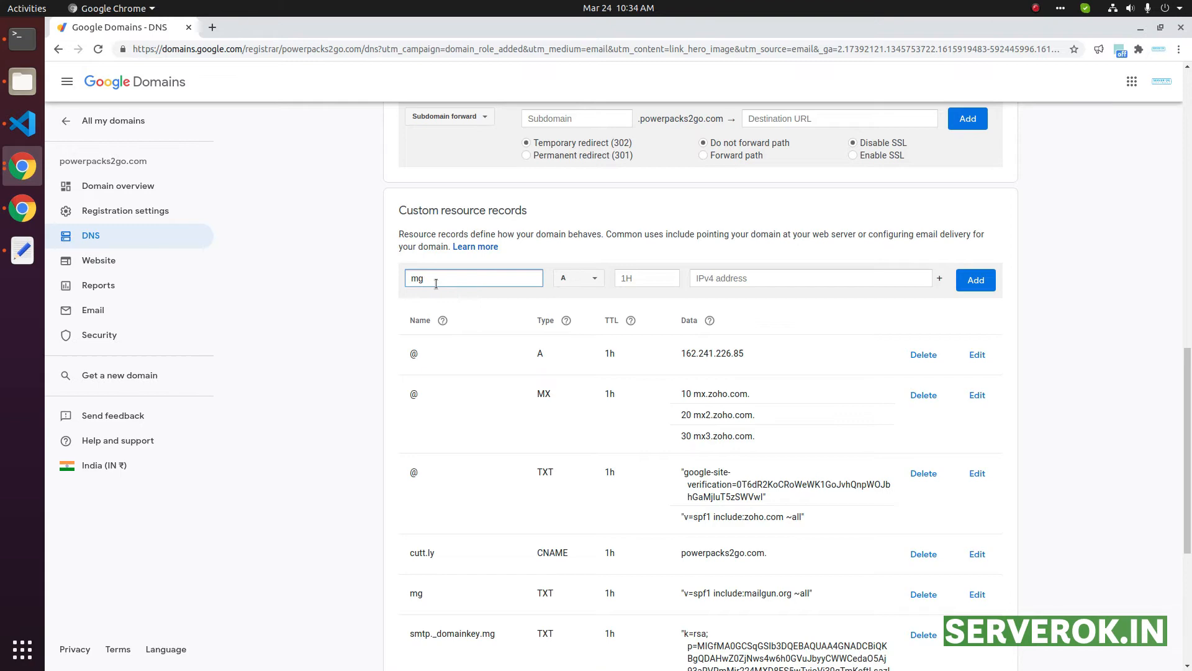
{"action": "left_click", "coordinate": [576, 277]}
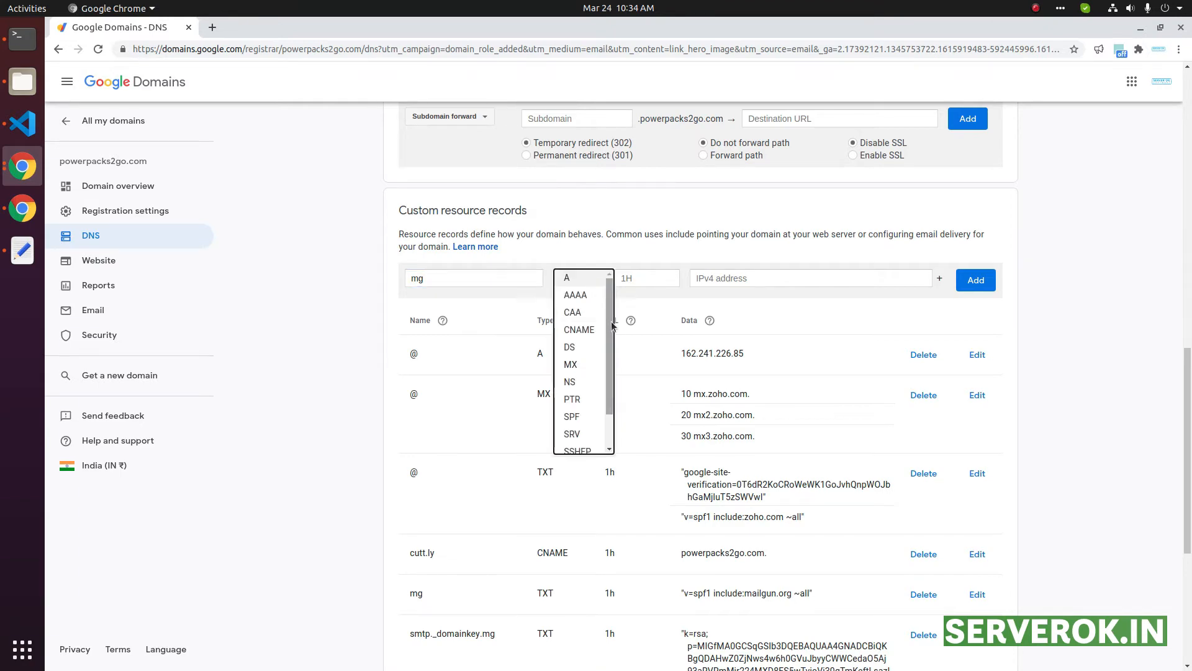
{"action": "left_click", "coordinate": [570, 363]}
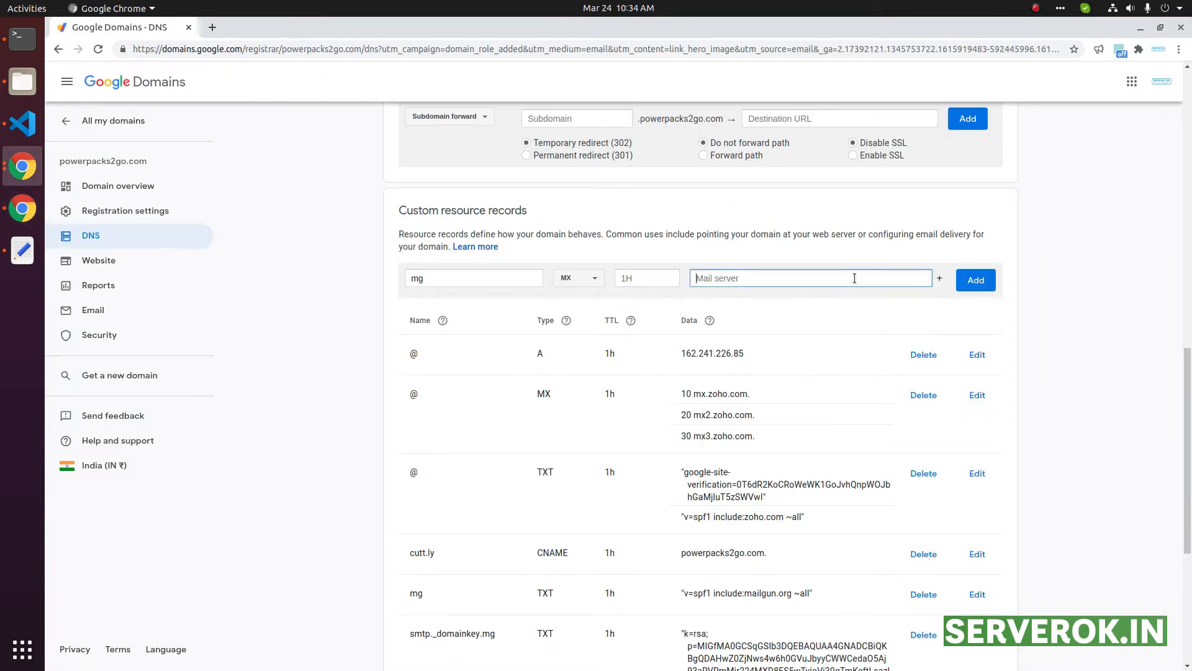
{"action": "type", "text": "10"}
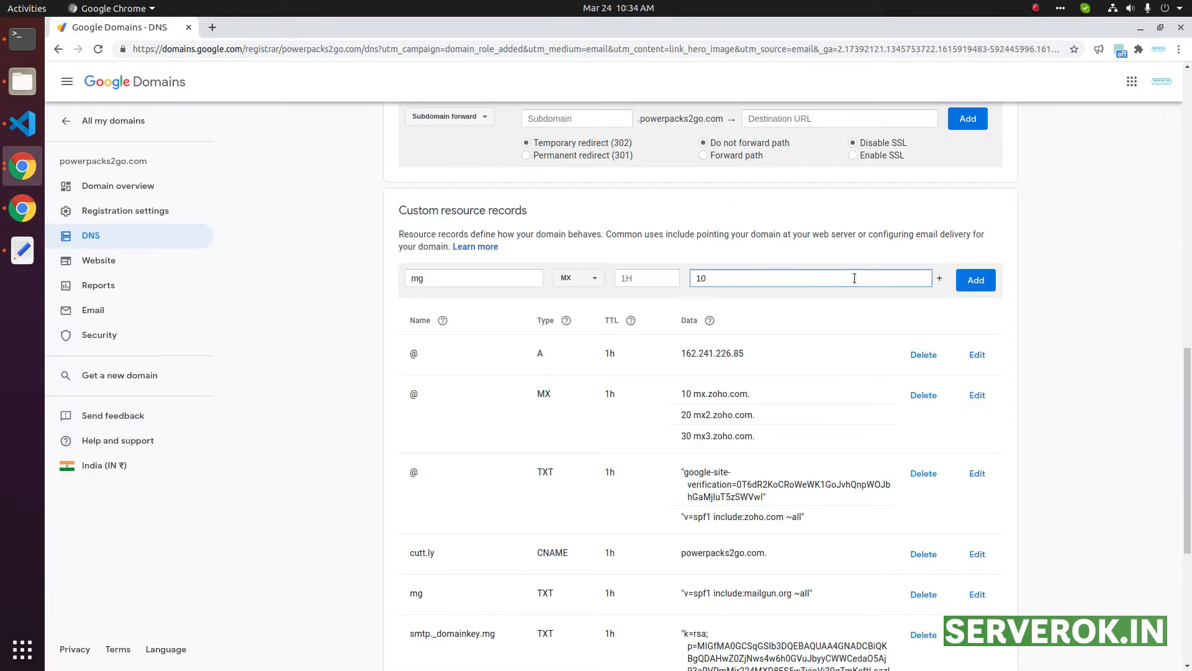
{"action": "type", "text": "mxa.mailgun.org"}
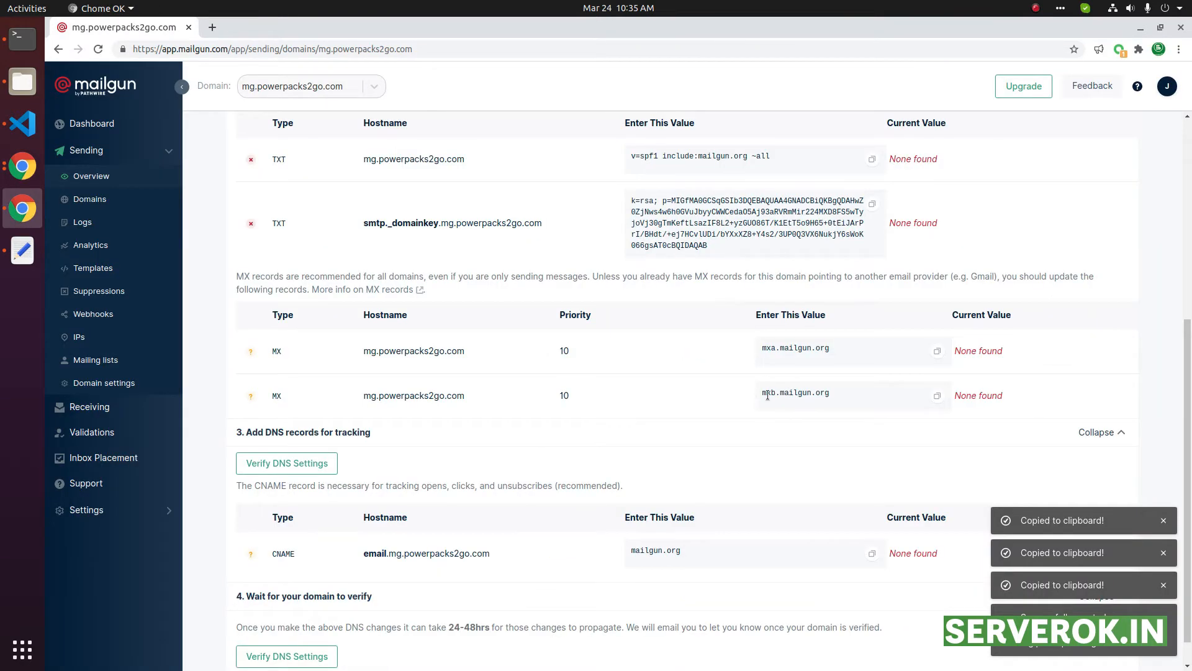
{"action": "double_click", "coordinate": [795, 396]}
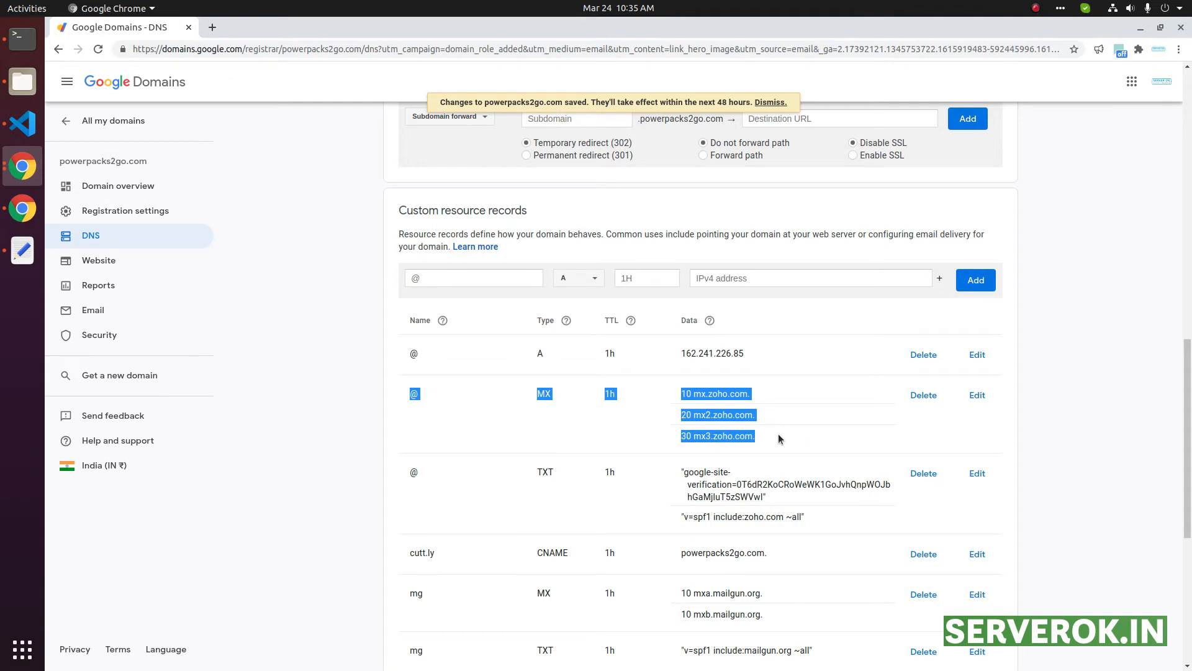
{"action": "left_click", "coordinate": [473, 277]}
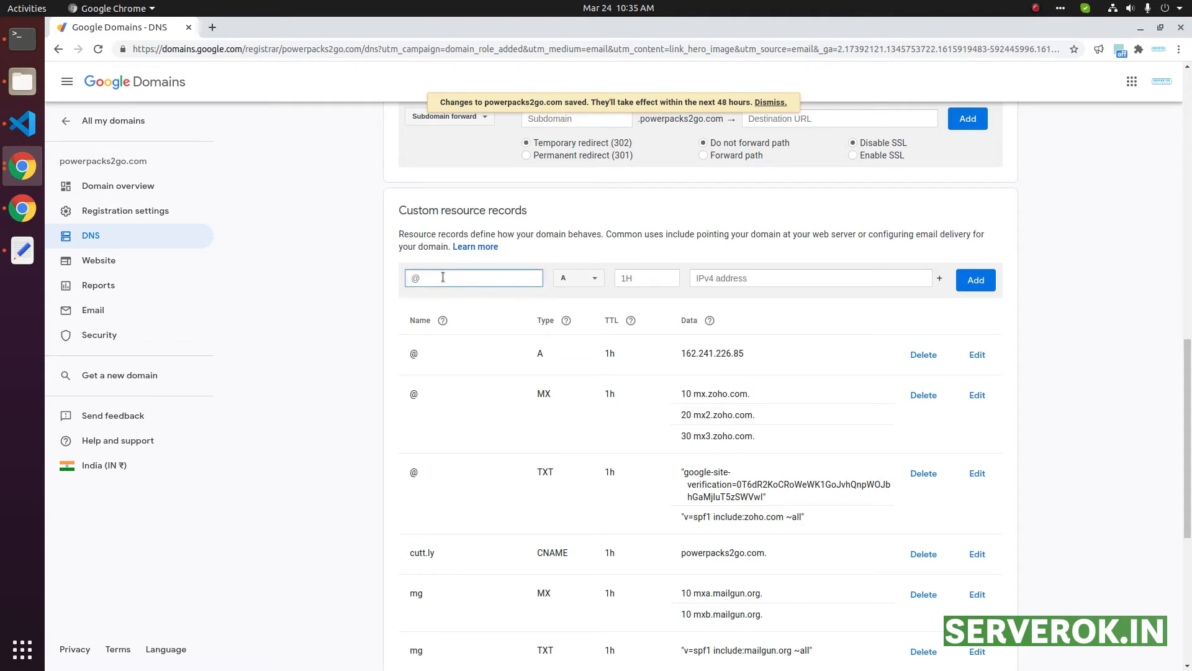
{"action": "scroll", "scroll_direction": "down", "scroll_amount": 3}
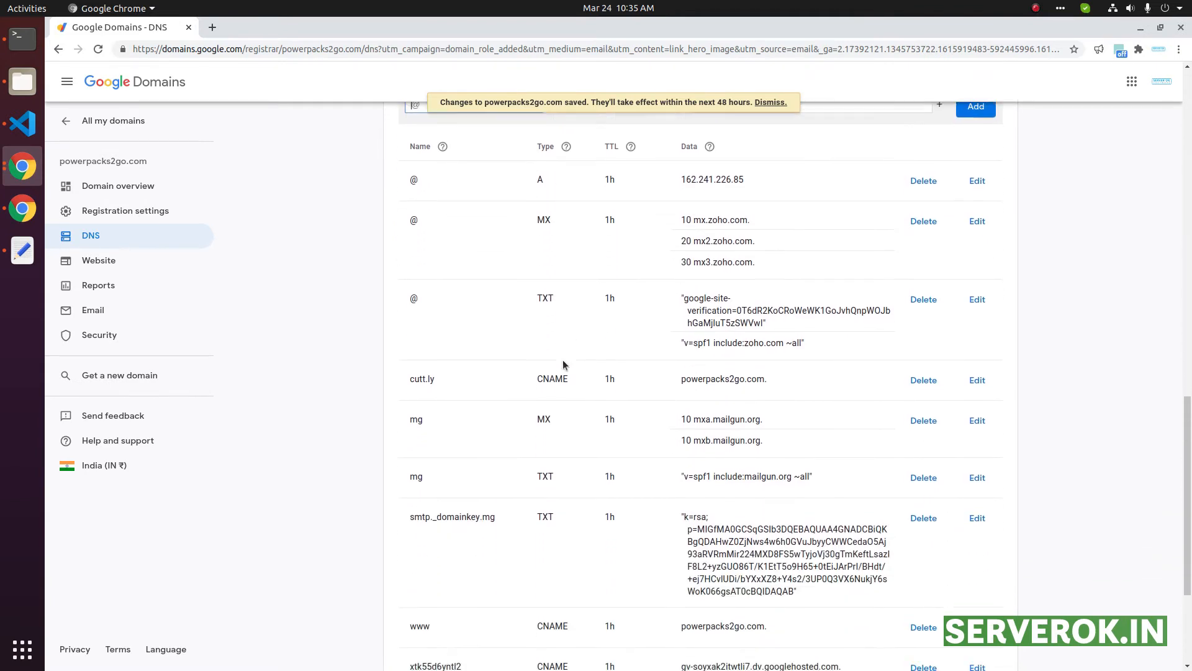
{"action": "scroll", "scroll_direction": "down", "scroll_amount": 3}
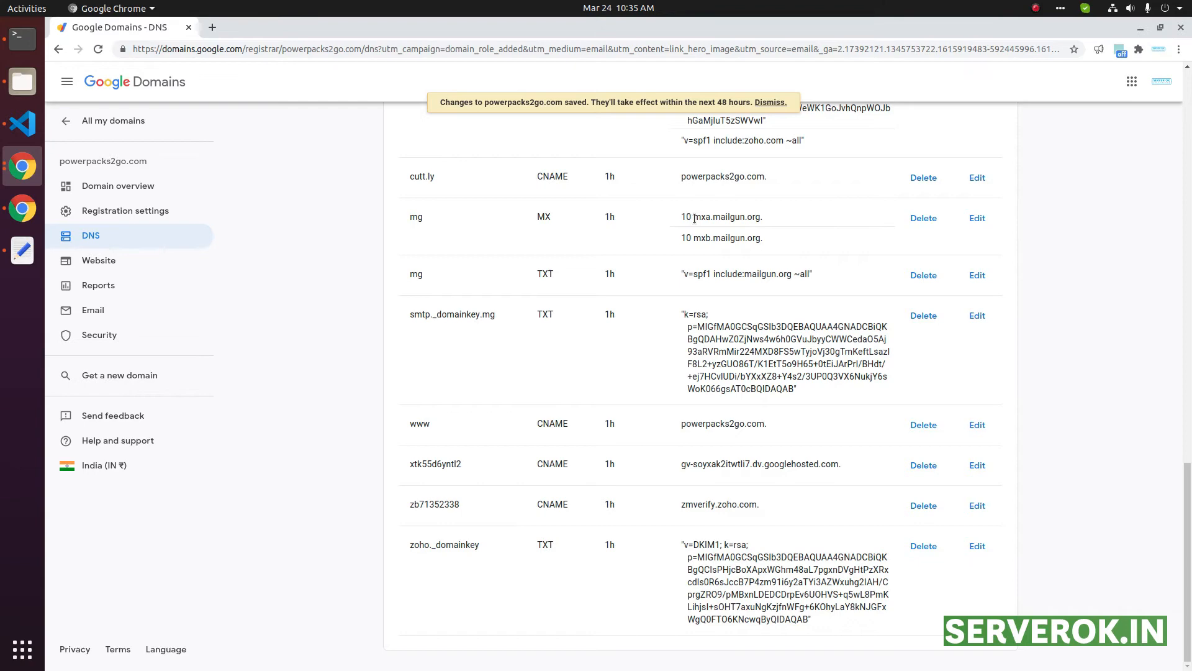
{"action": "double_click", "coordinate": [696, 238]}
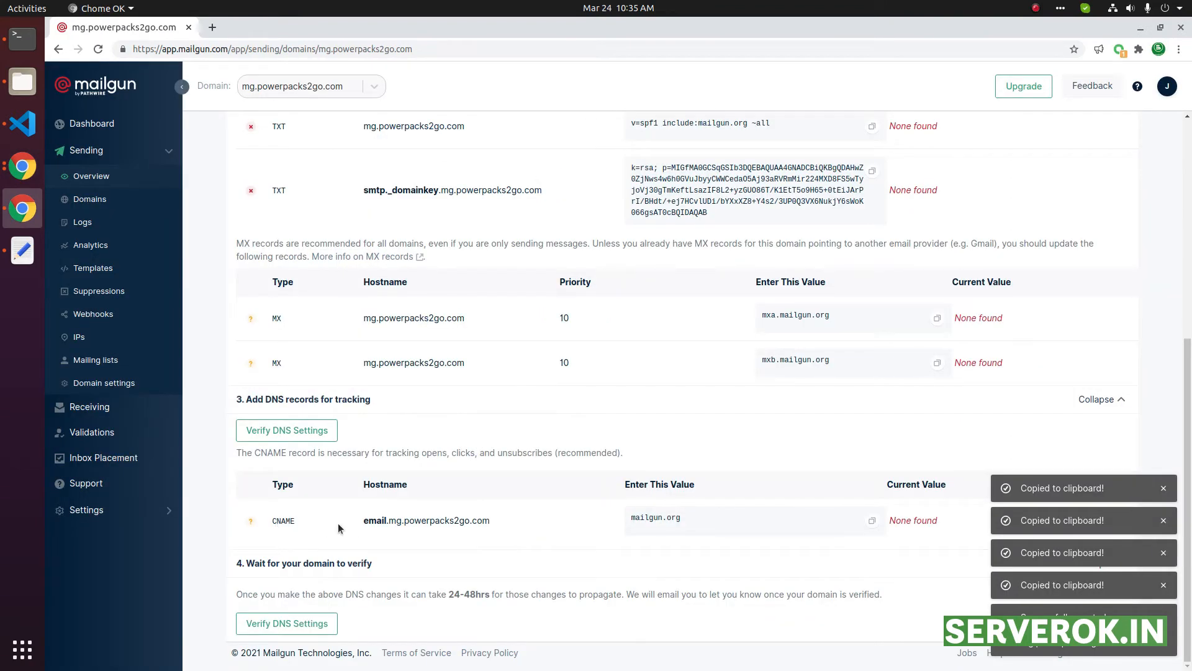
Step: Add an email.mg CNAME record pointing to mailgun.org
{"action": "double_click", "coordinate": [383, 520]}
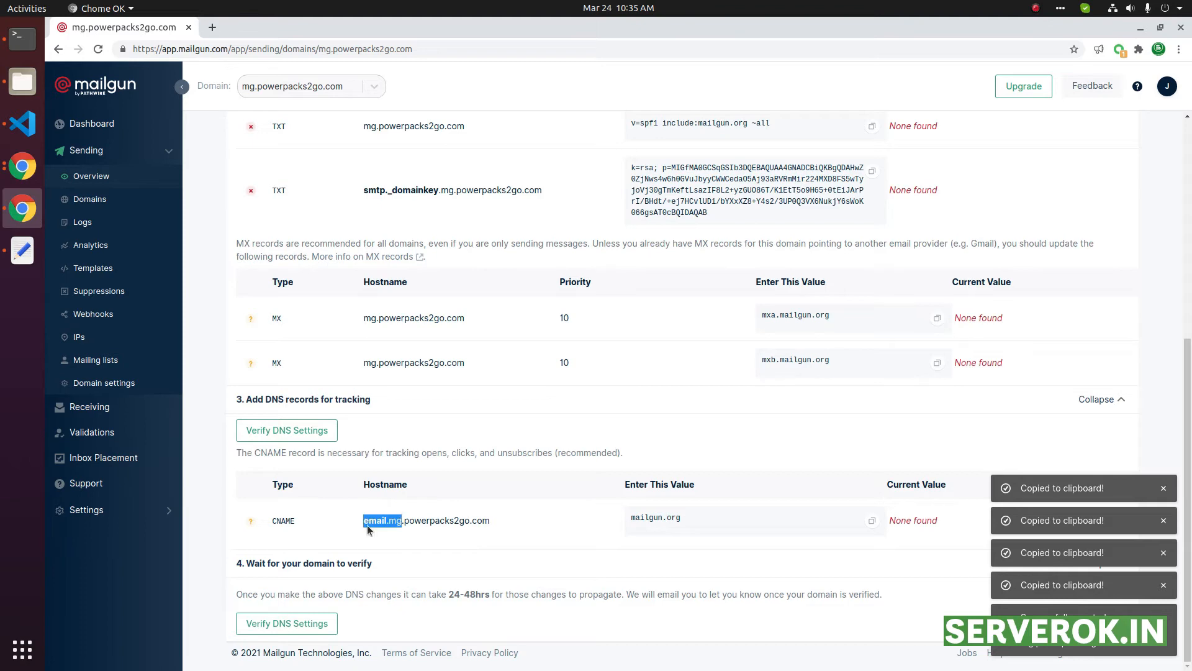
{"action": "right_click", "coordinate": [473, 264]}
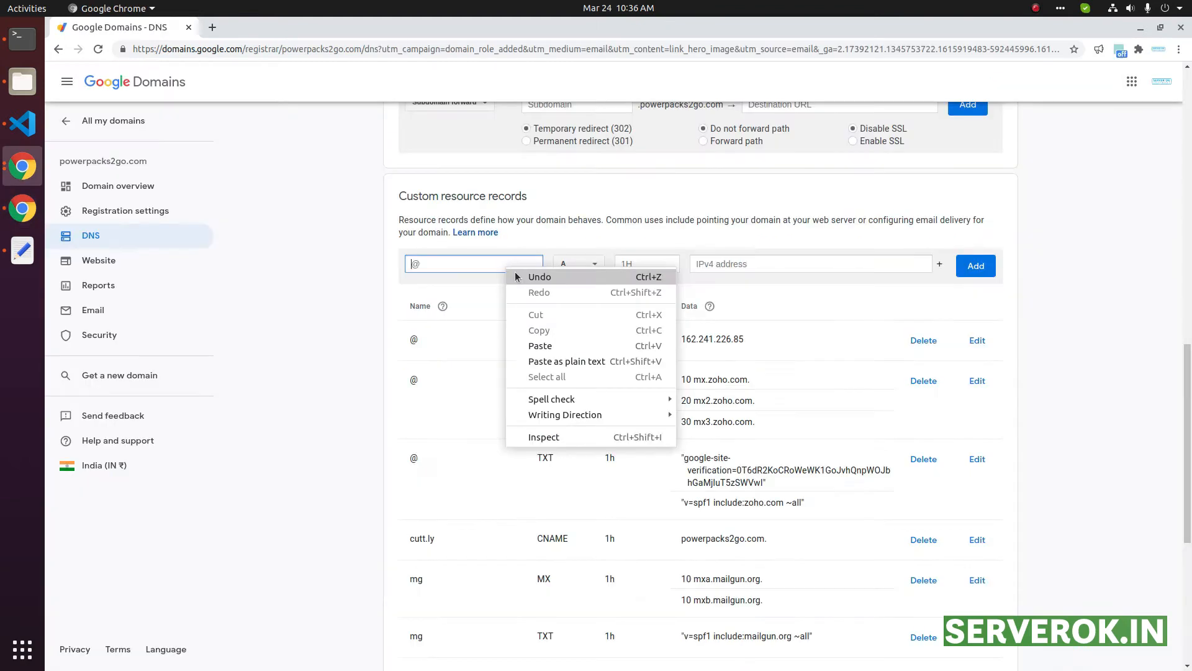
{"action": "mouse_move", "coordinate": [565, 351]}
{"action": "type", "text": "mailgun.org"}
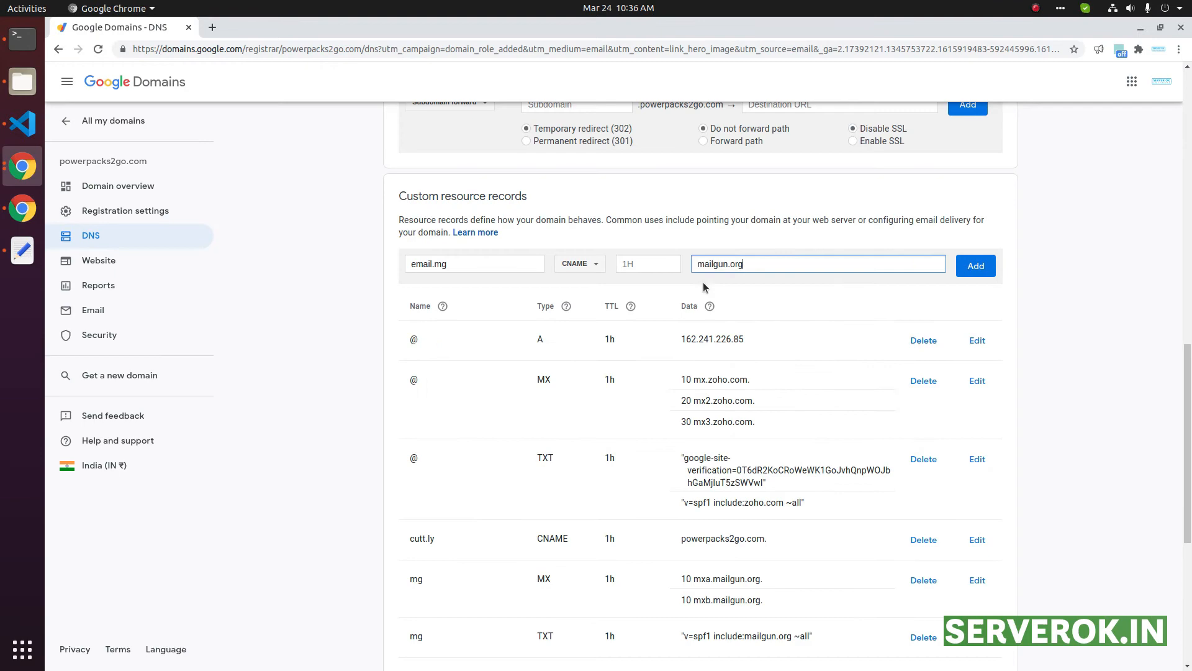
{"action": "left_click", "coordinate": [975, 265]}
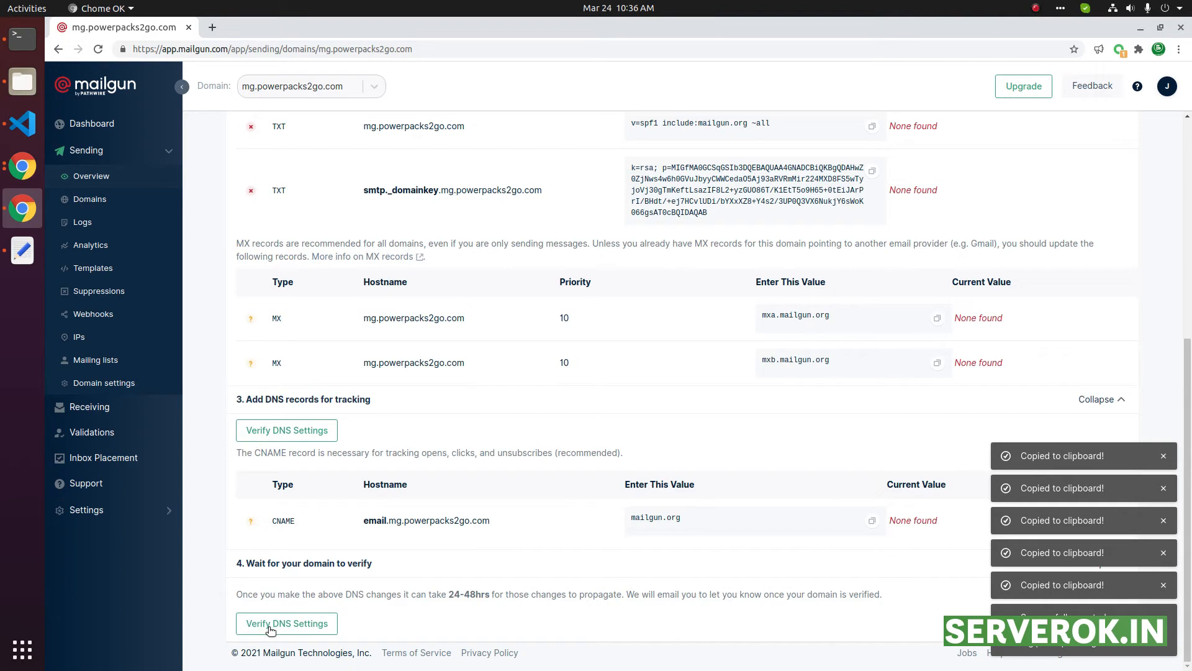
{"action": "mouse_move", "coordinate": [298, 628]}
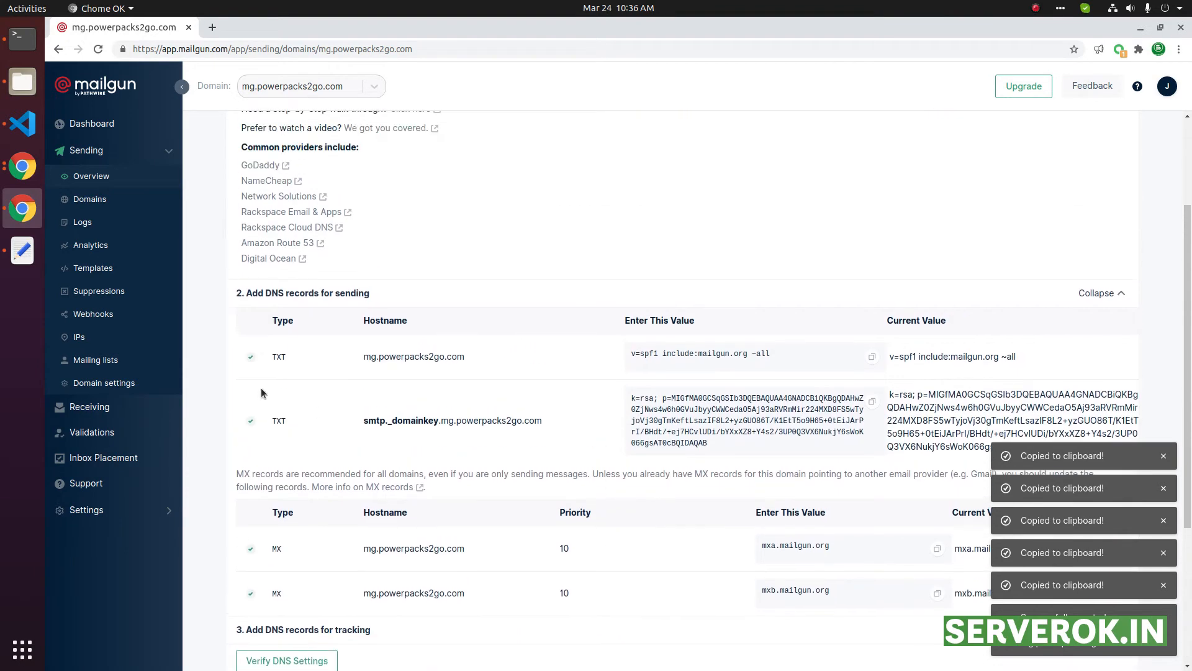
{"action": "mouse_move", "coordinate": [623, 439]}
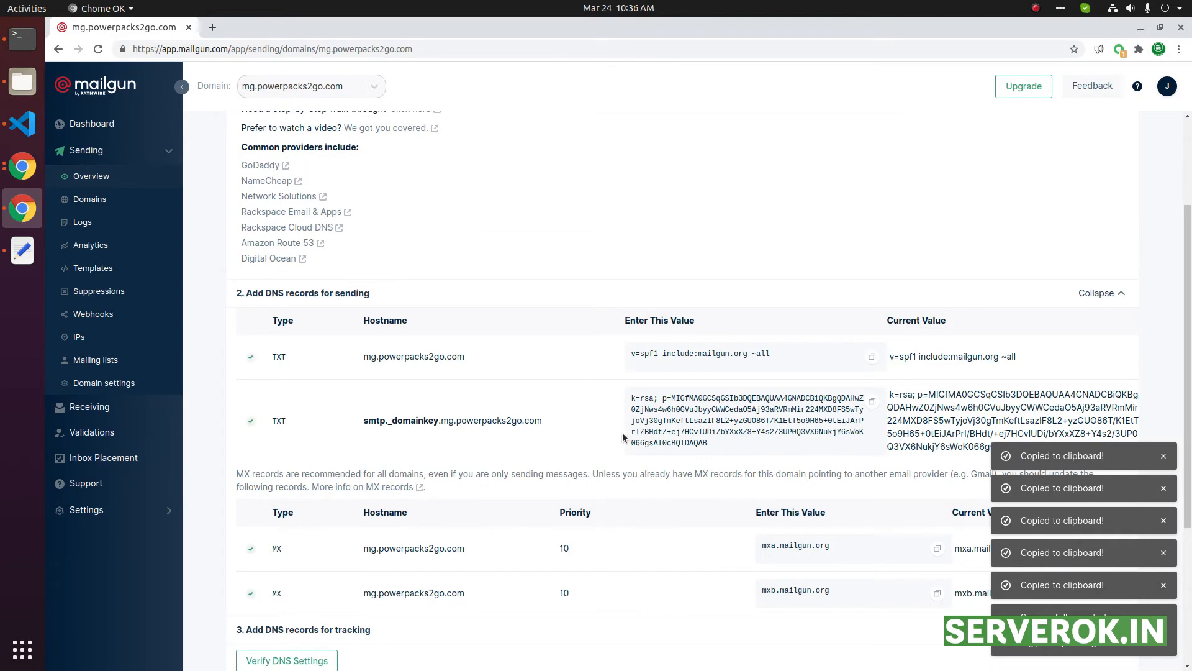
Step: Verify the DNS settings so Mailgun confirms SPF, DKIM and MX and shows the domain overview
{"action": "scroll", "scroll_direction": "down", "scroll_amount": 3}
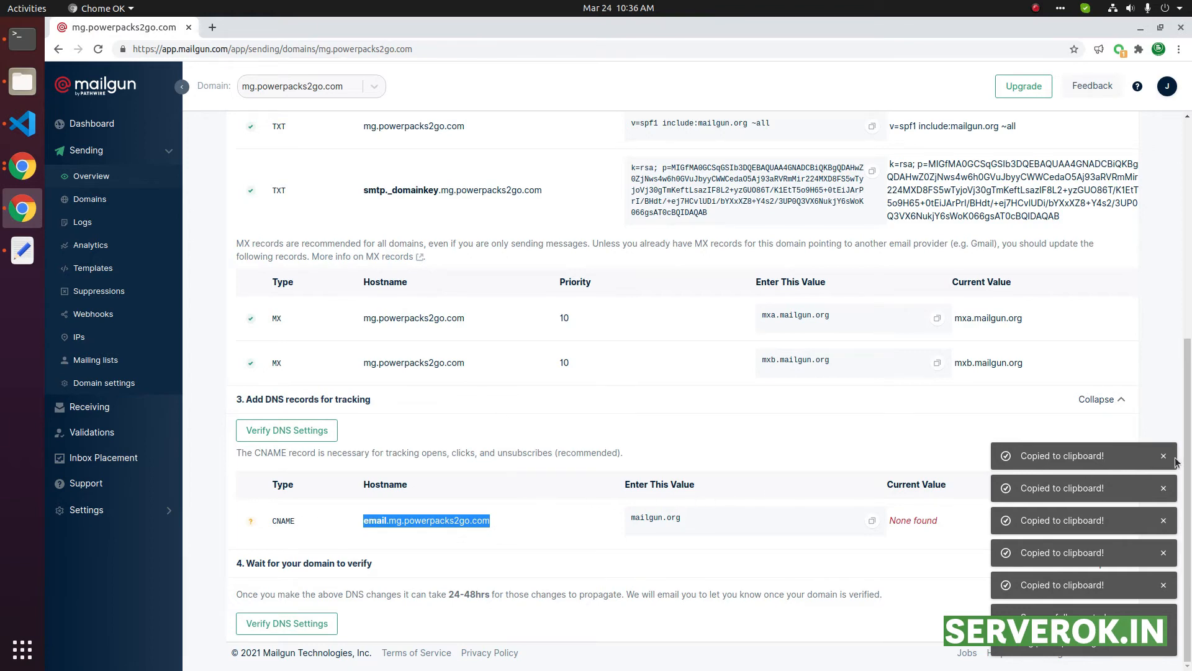
{"action": "left_click", "coordinate": [285, 429]}
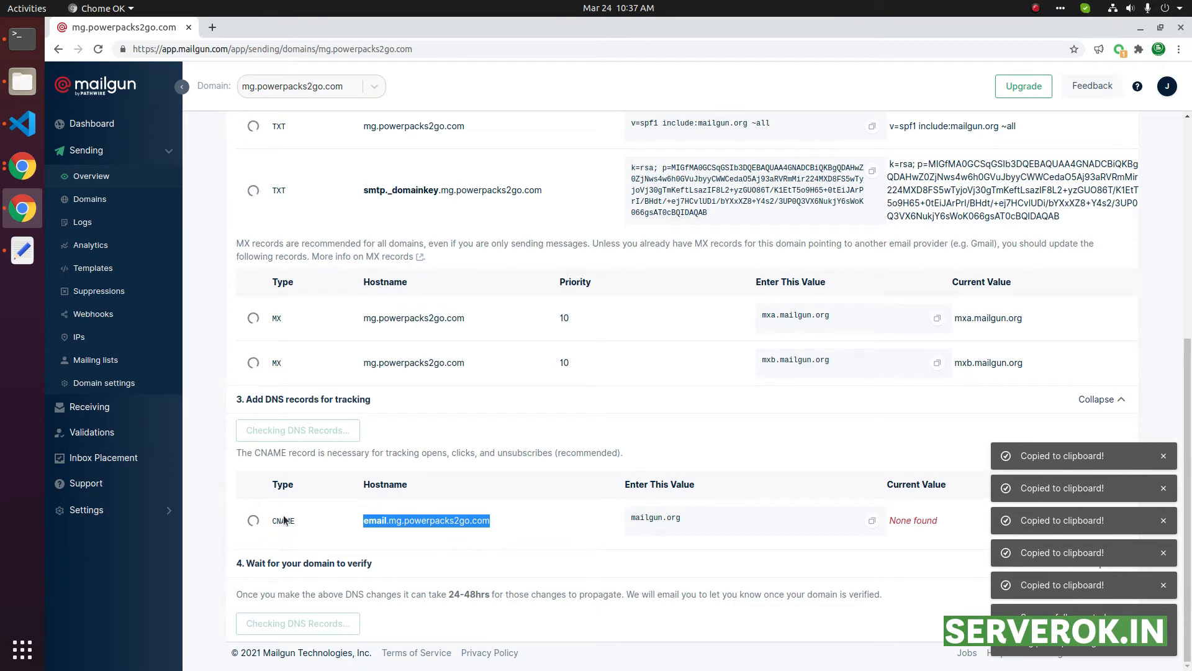
{"action": "left_click", "coordinate": [91, 175]}
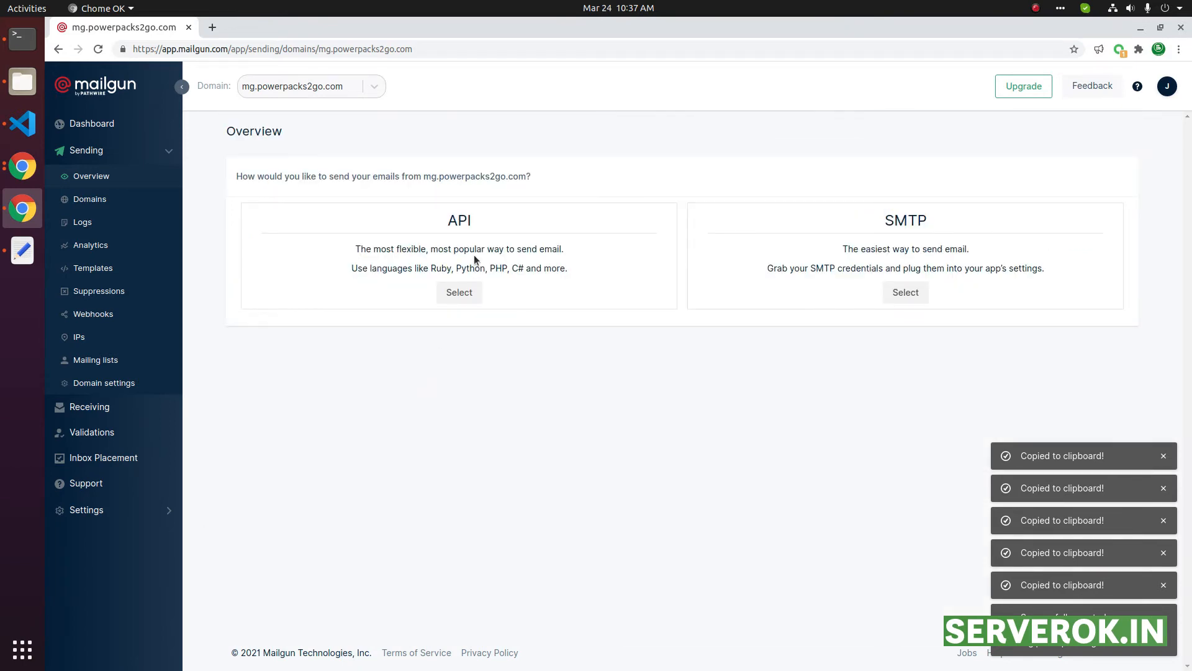
{"action": "mouse_move", "coordinate": [434, 227]}
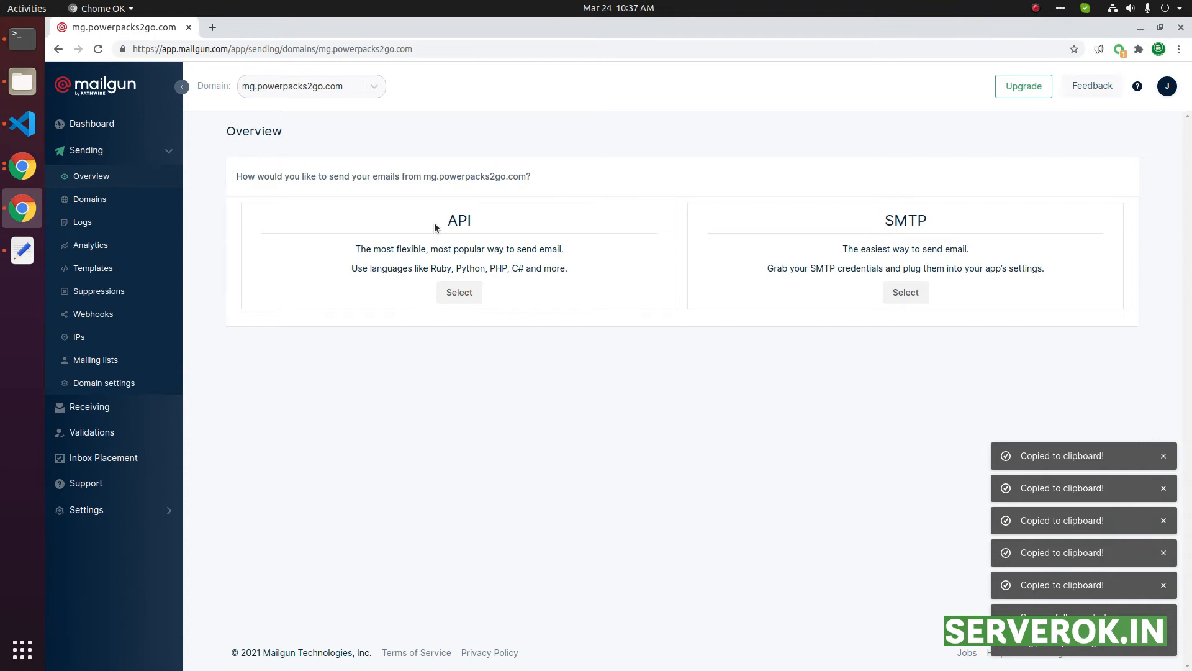
{"action": "mouse_move", "coordinate": [900, 217]}
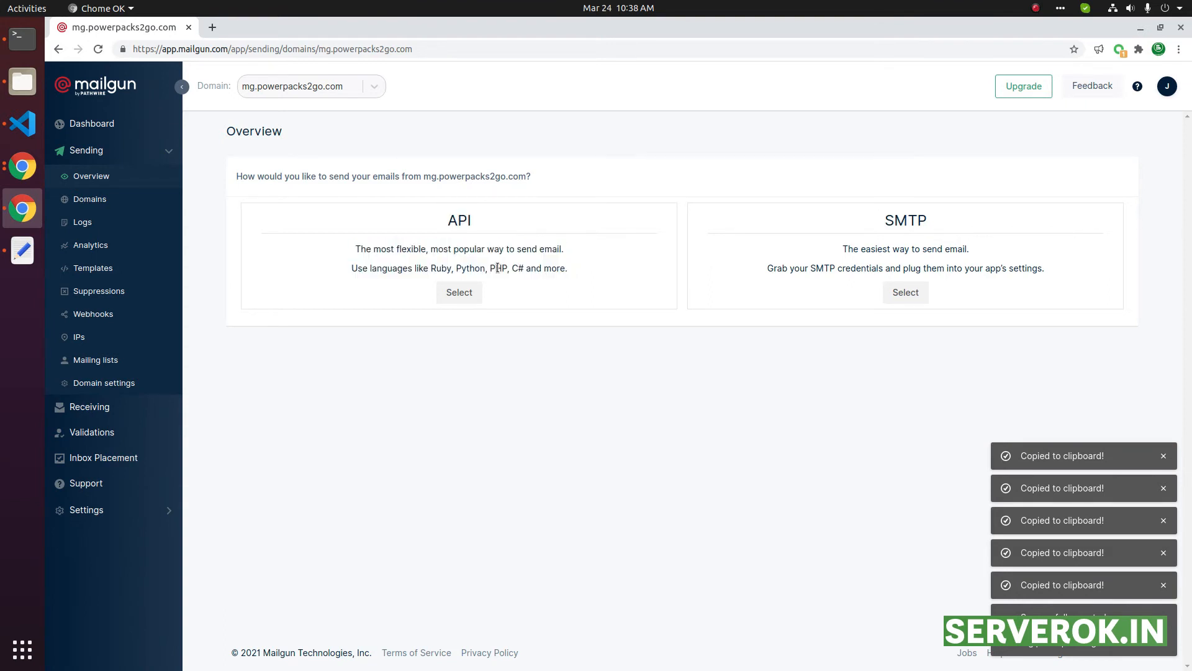
Step: Reveal the SMTP credentials for mg.powerpacks2go.com, then return to the domains list
{"action": "left_click", "coordinate": [905, 292]}
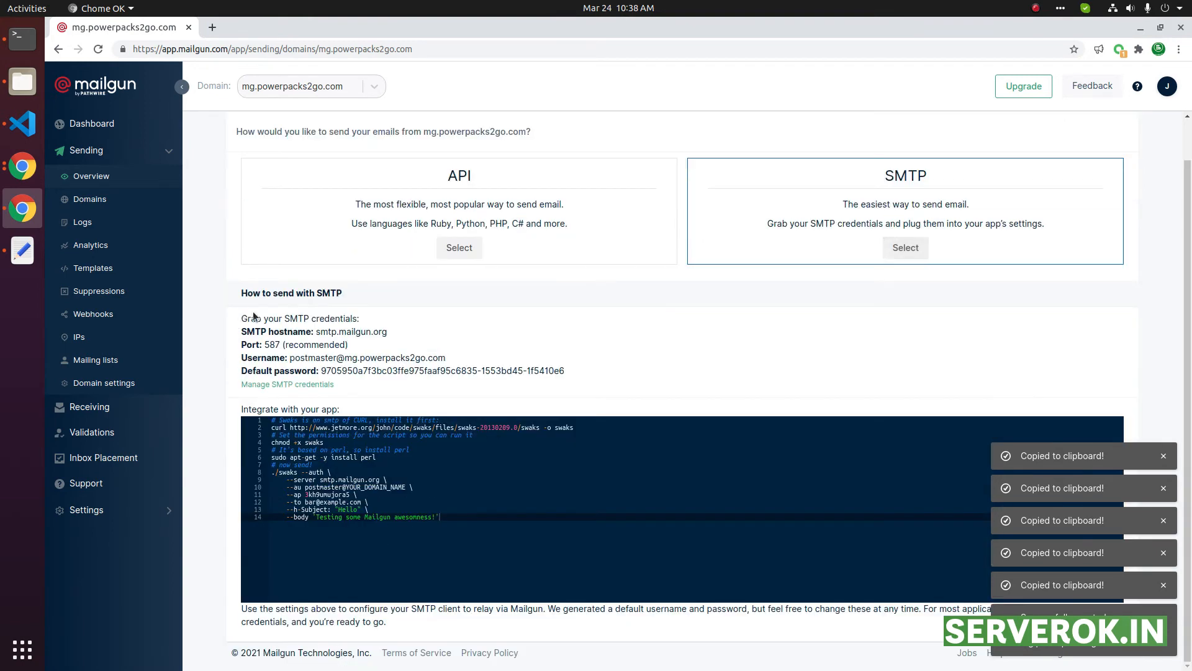
{"action": "mouse_move", "coordinate": [129, 223]}
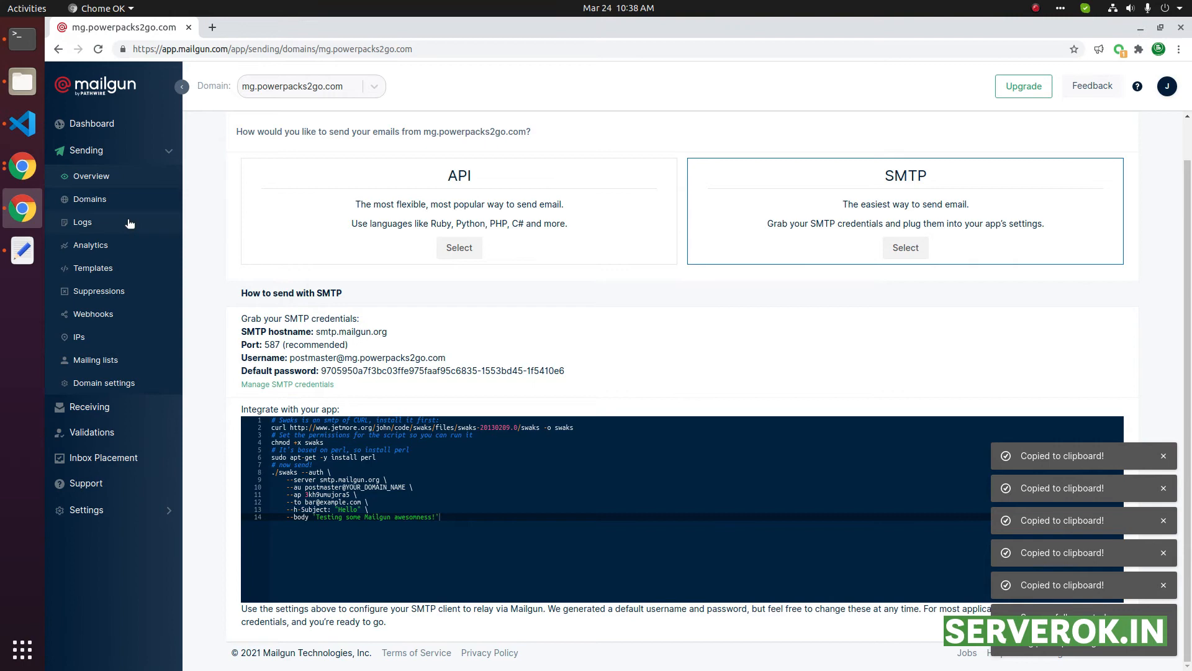
{"action": "left_click", "coordinate": [89, 199]}
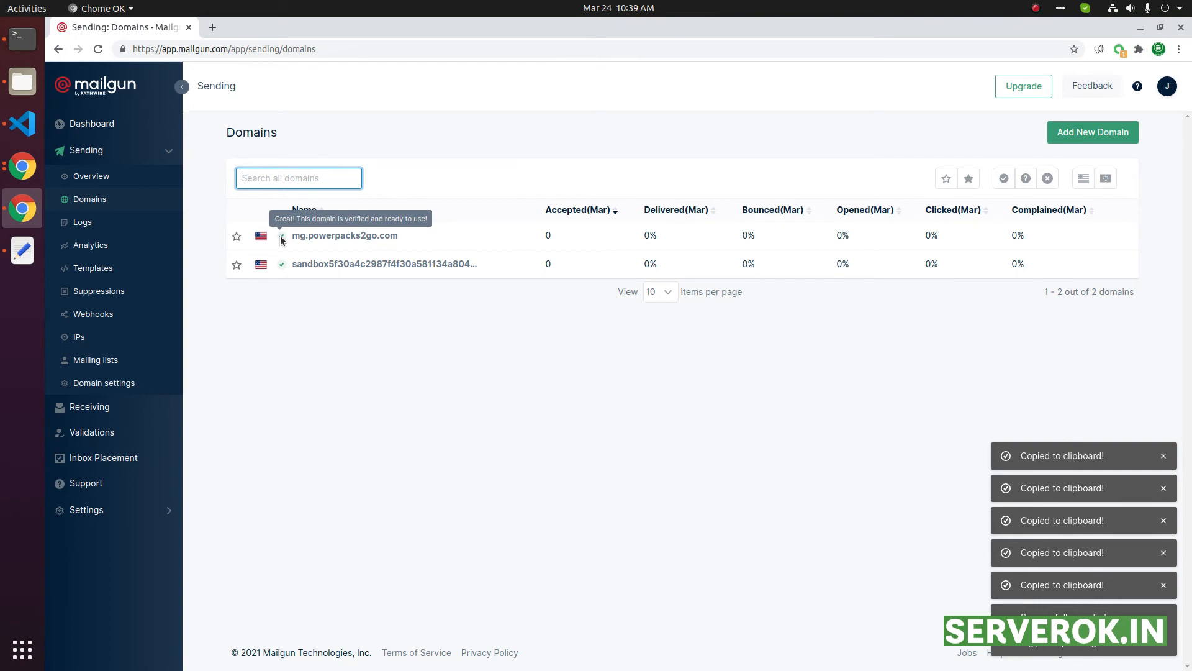
{"action": "mouse_move", "coordinate": [345, 236]}
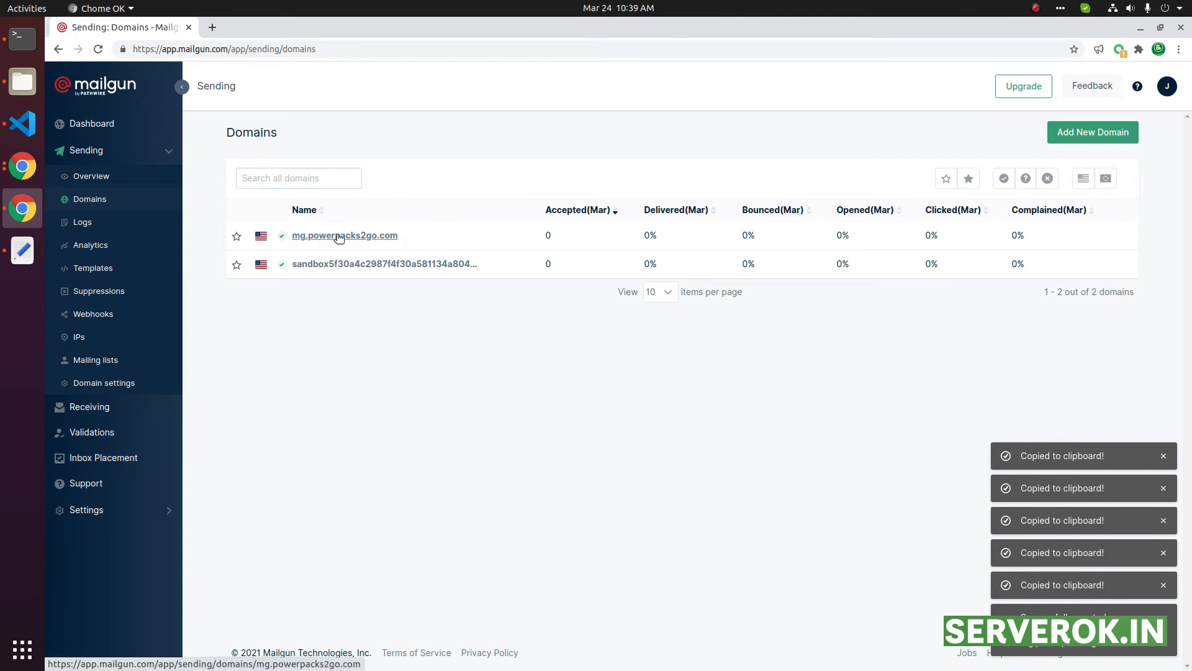
Step: Open the mg.powerpacks2go.com domain from the Sending > Domains list
{"action": "left_click", "coordinate": [344, 235]}
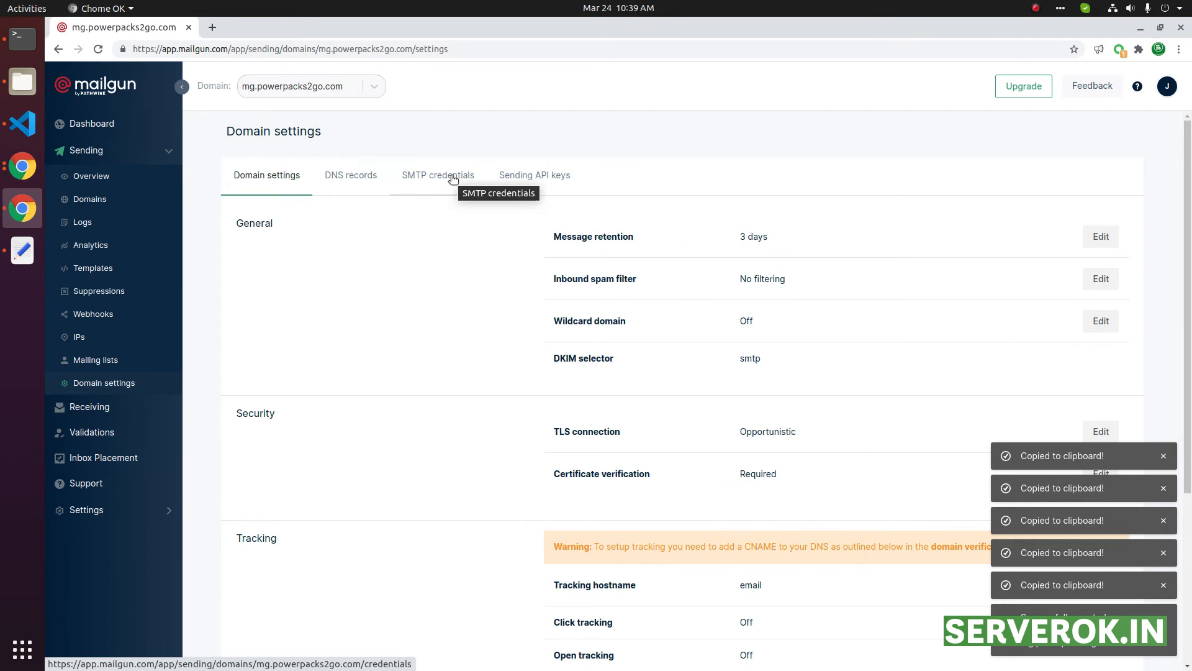
{"action": "left_click", "coordinate": [438, 174]}
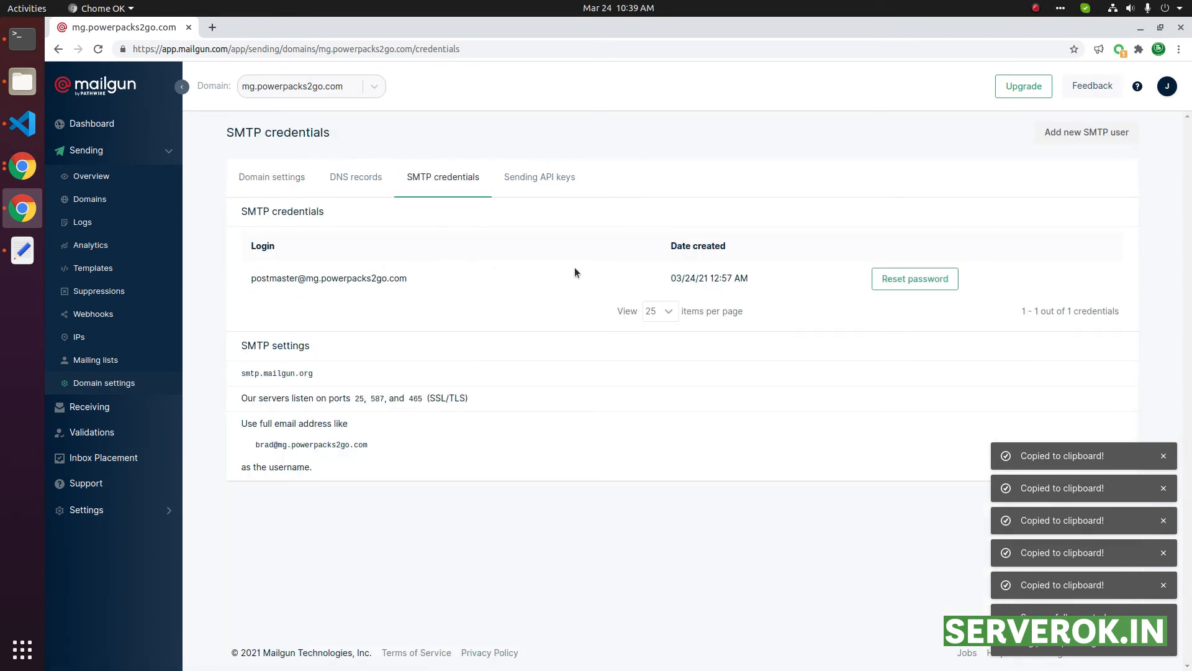
{"action": "mouse_move", "coordinate": [385, 443]}
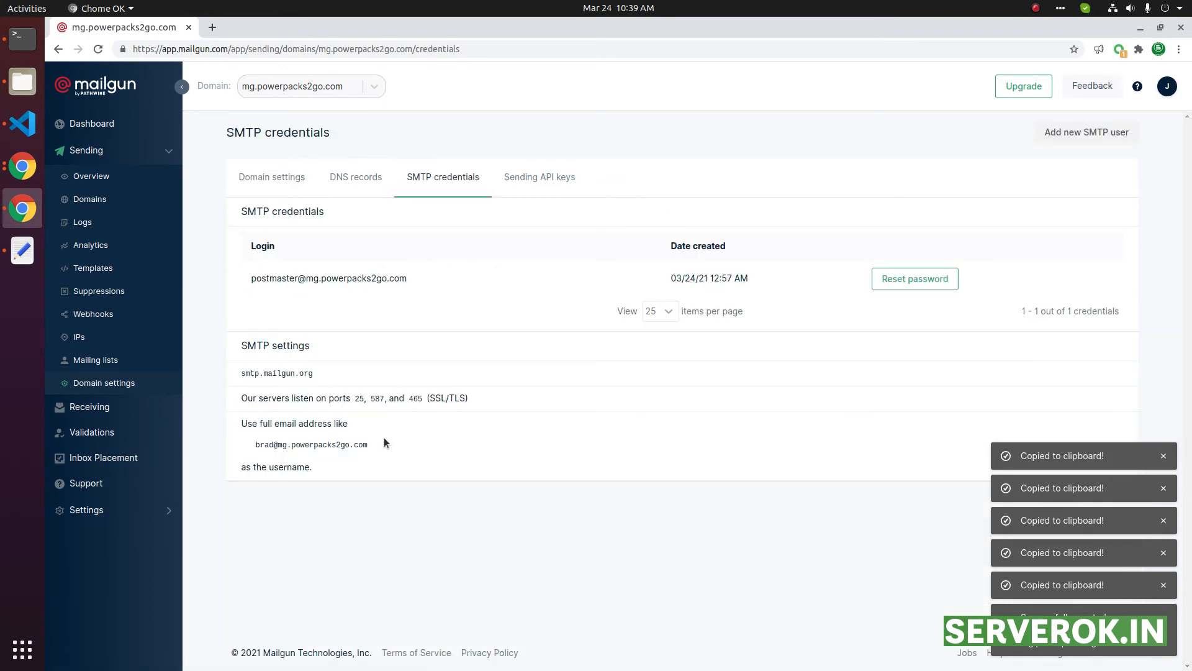
{"action": "mouse_move", "coordinate": [1086, 132]}
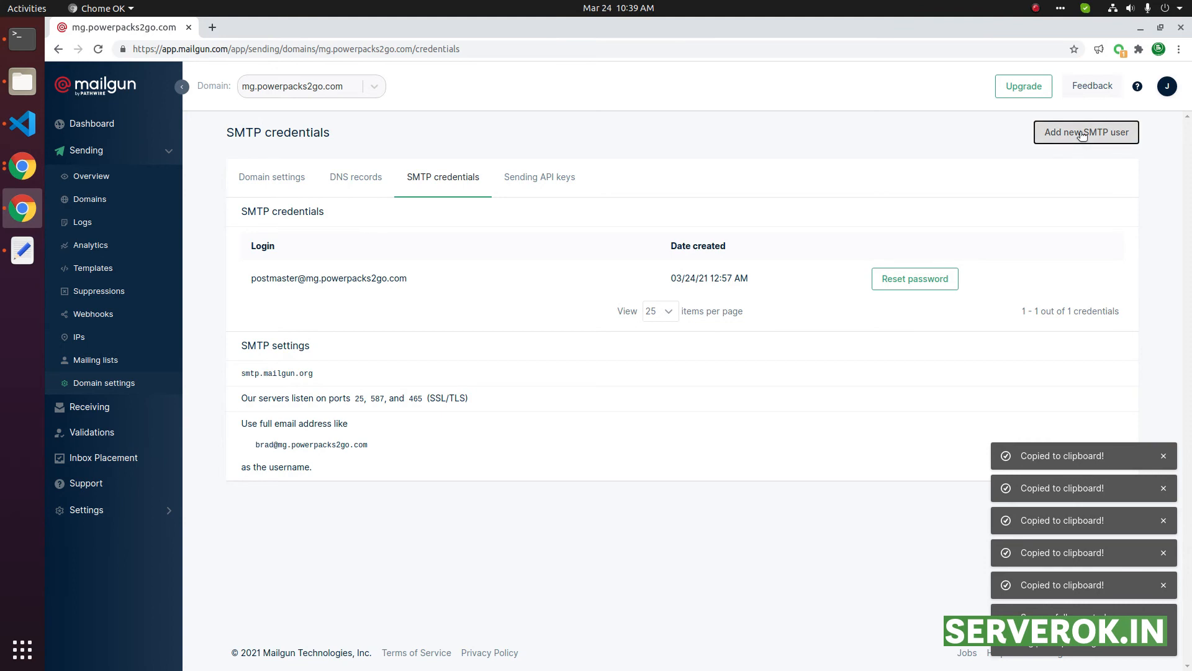
{"action": "left_click", "coordinate": [1085, 132]}
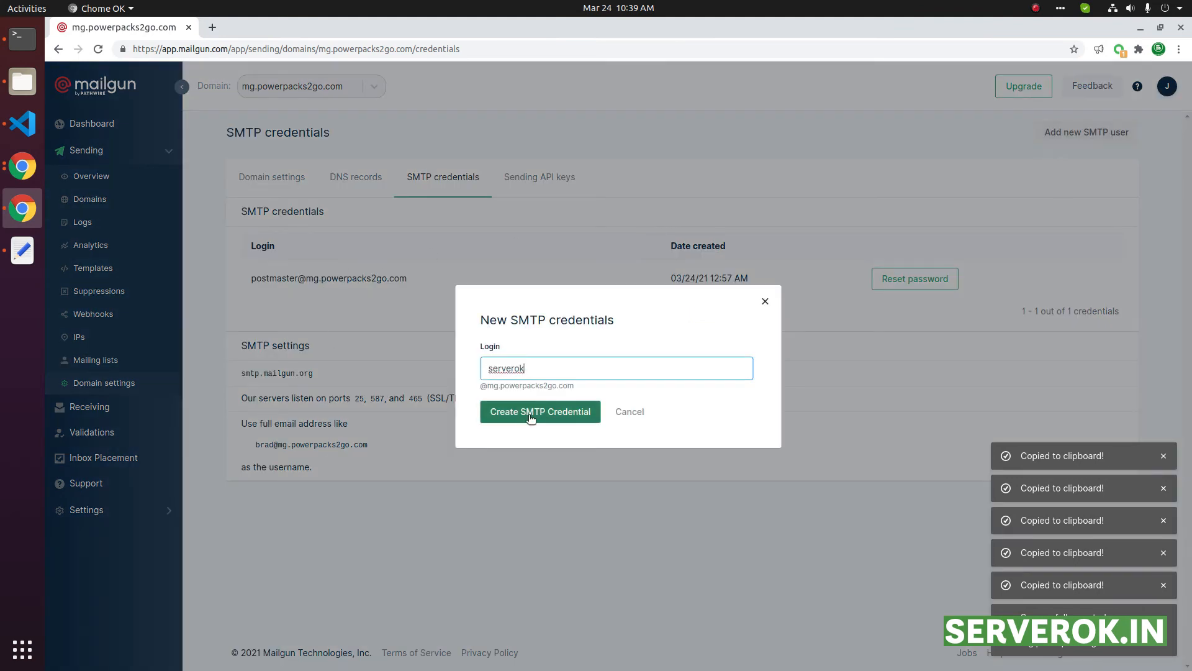
{"action": "left_click", "coordinate": [540, 411]}
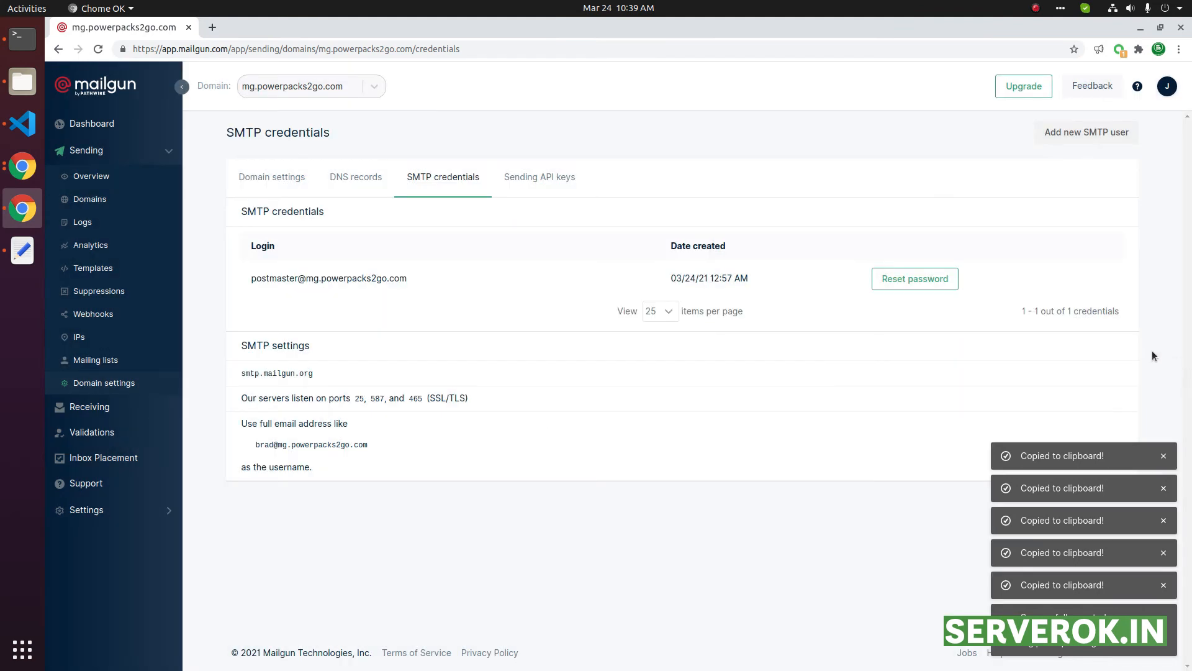
{"action": "left_click", "coordinate": [1085, 132]}
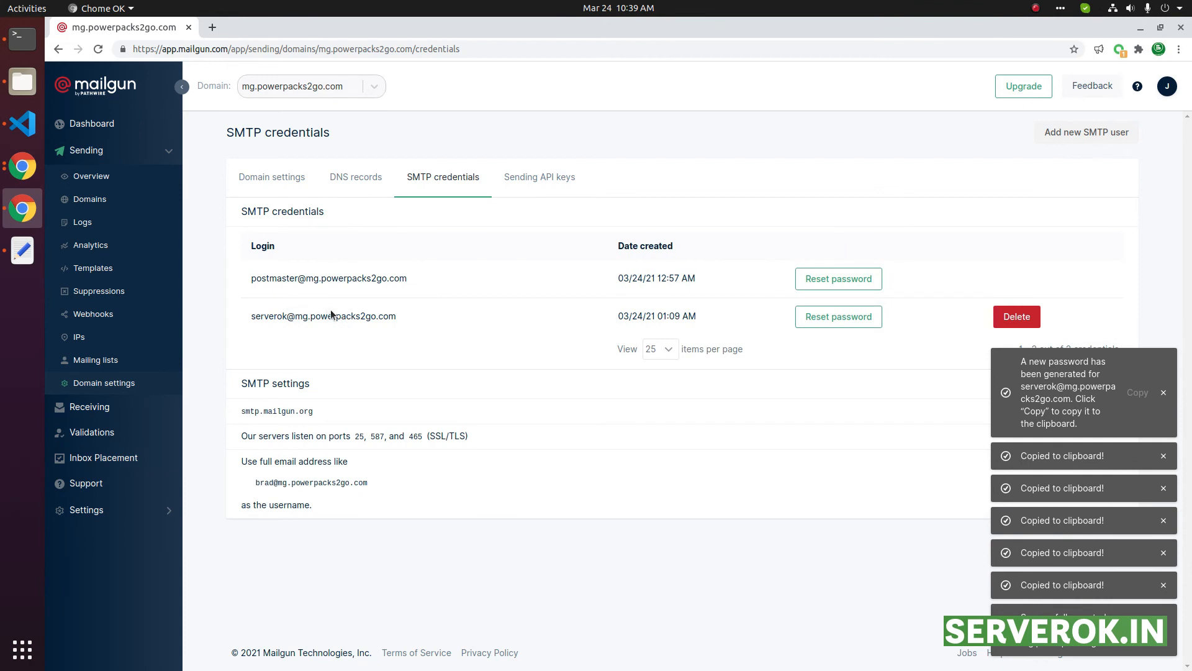
Step: Review the generated-password notice and start resetting the serverok login's password
{"action": "double_click", "coordinate": [323, 316]}
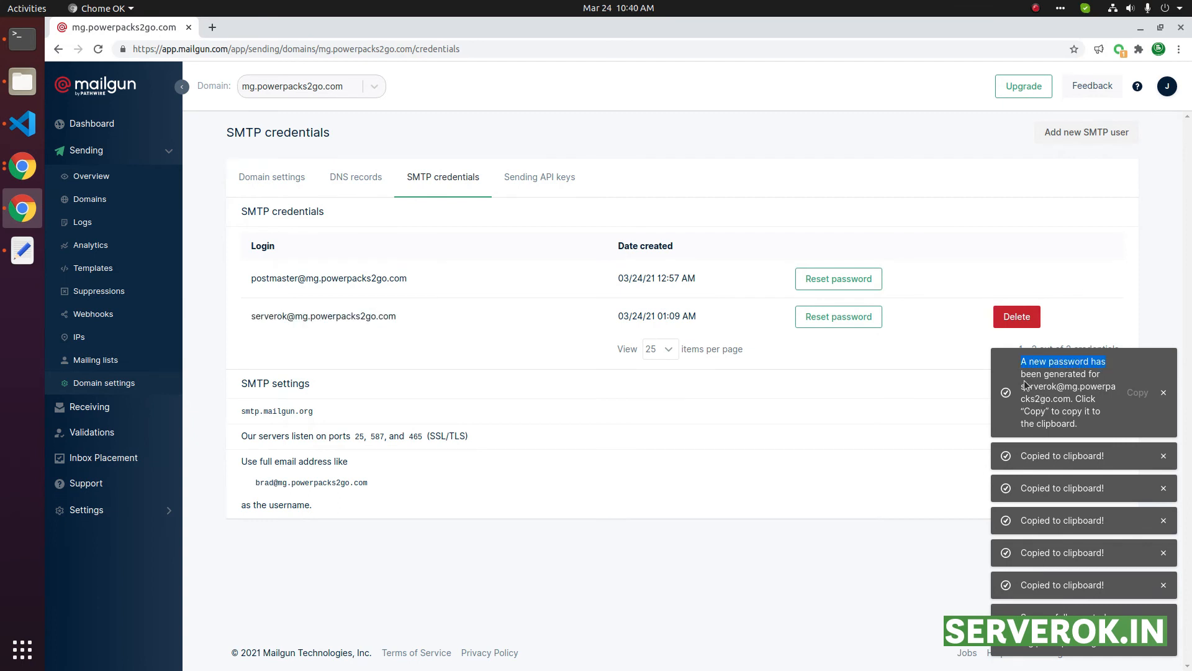
{"action": "mouse_move", "coordinate": [1137, 392]}
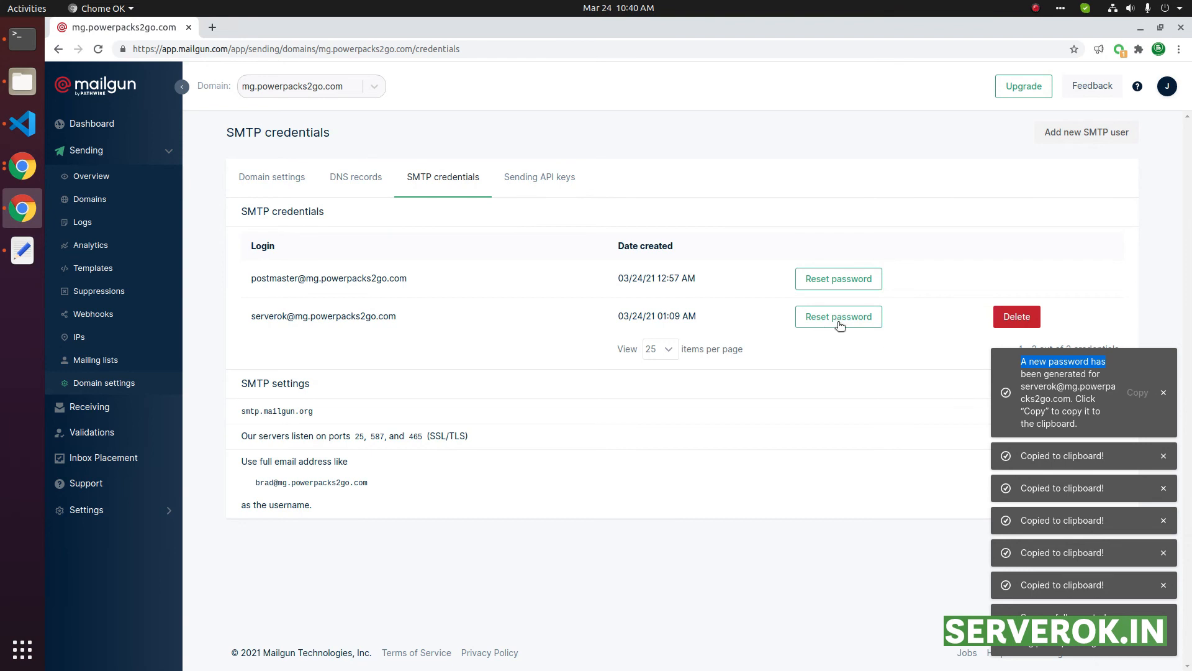
{"action": "left_click", "coordinate": [838, 316]}
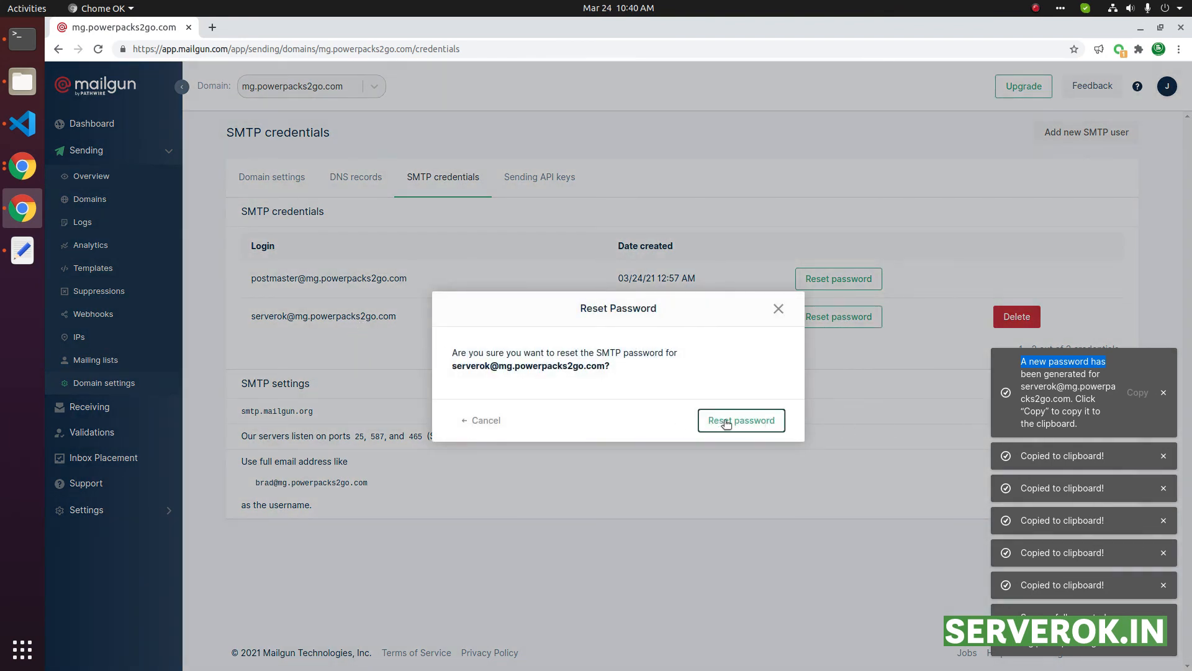
Step: Confirm the serverok password reset, then delete the serverok SMTP login
{"action": "left_click", "coordinate": [741, 420]}
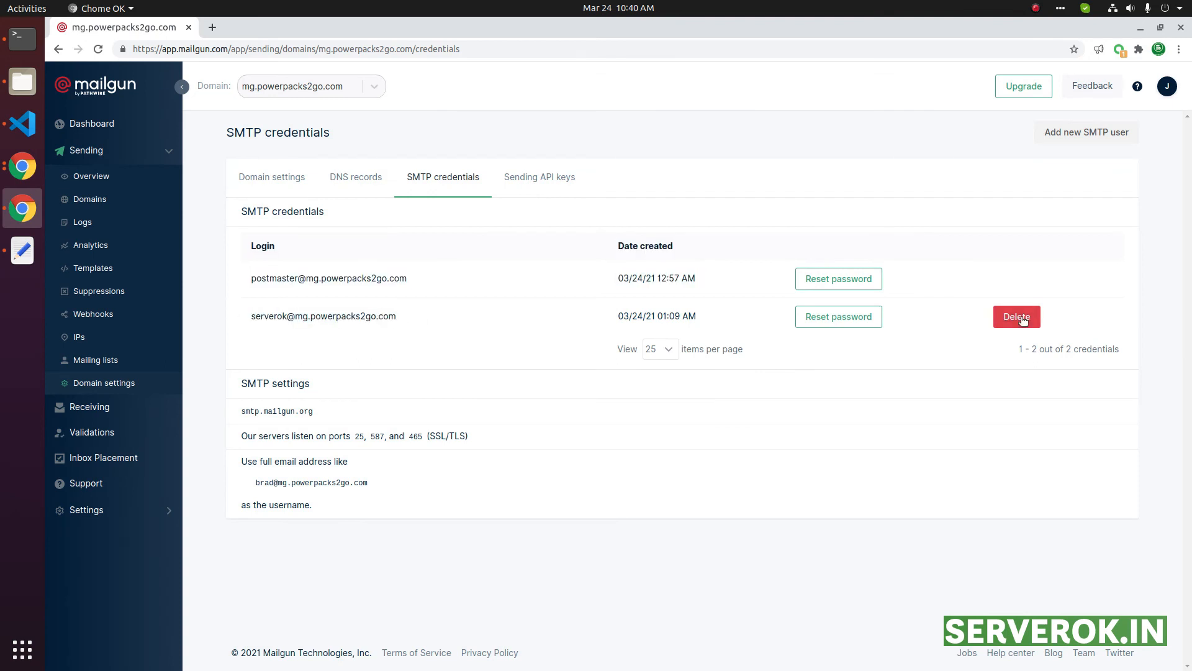
{"action": "left_click", "coordinate": [1016, 316]}
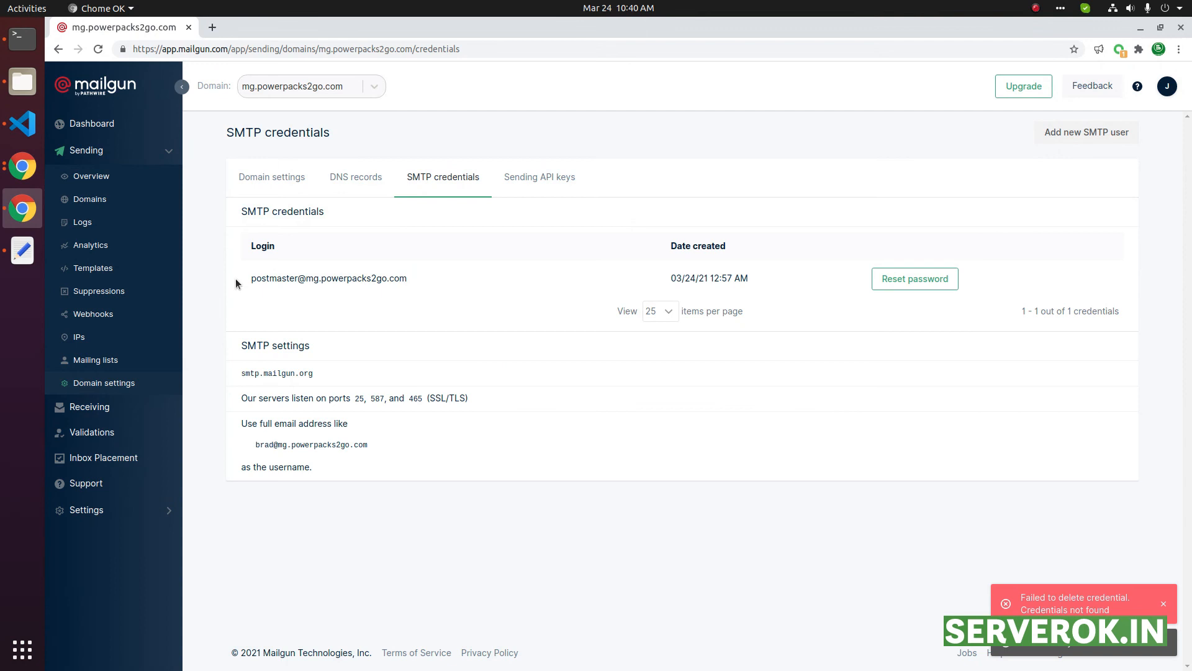
{"action": "double_click", "coordinate": [328, 277]}
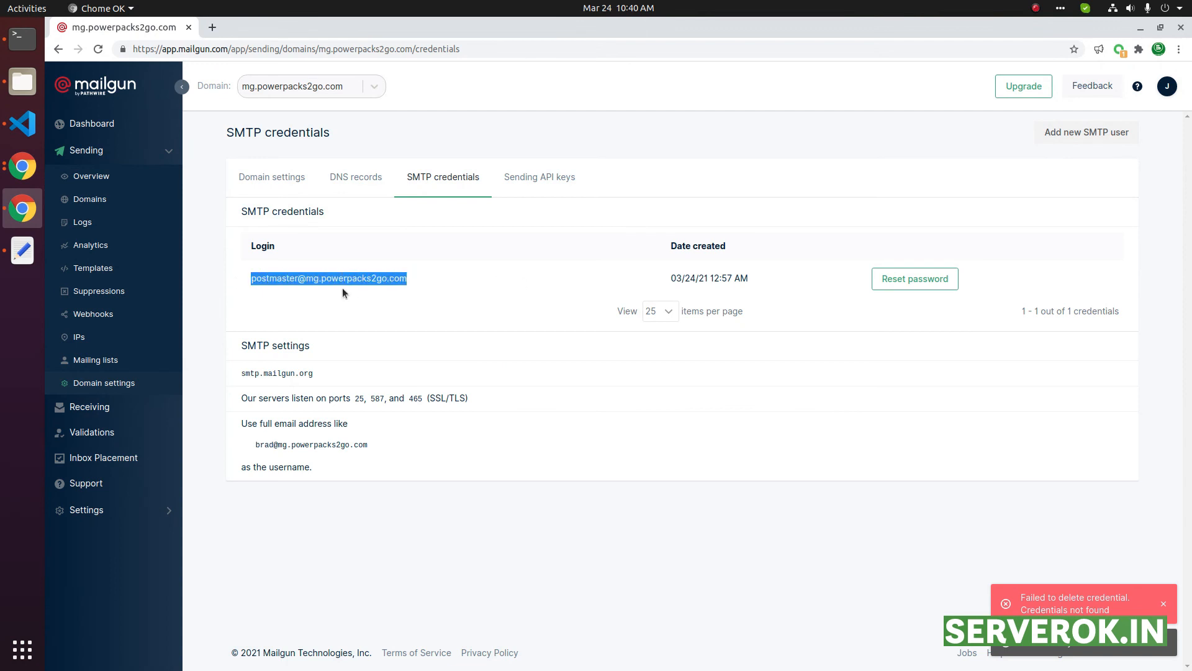
{"action": "mouse_move", "coordinate": [993, 290]}
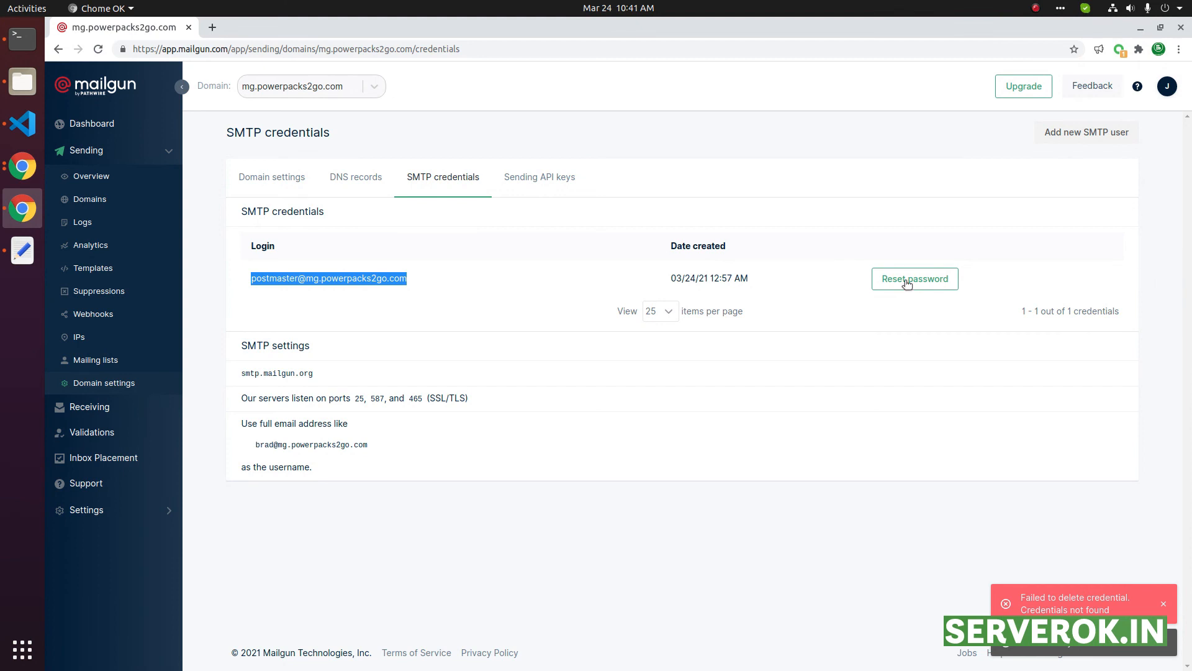
{"action": "left_click", "coordinate": [914, 278]}
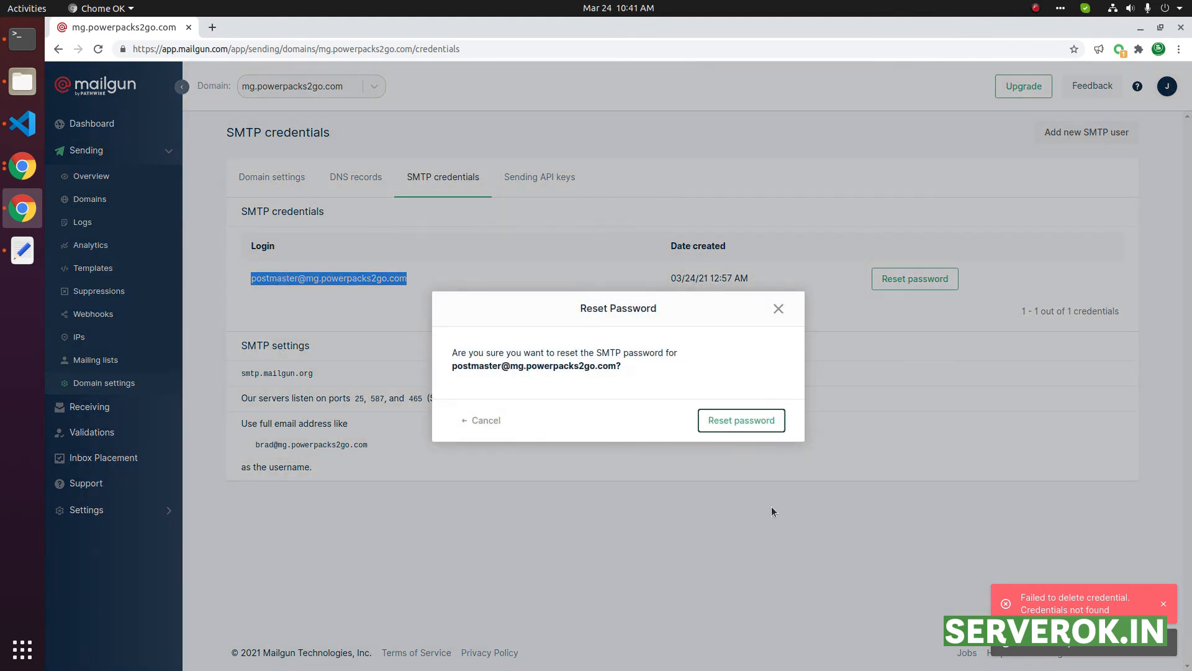
{"action": "left_click", "coordinate": [740, 420]}
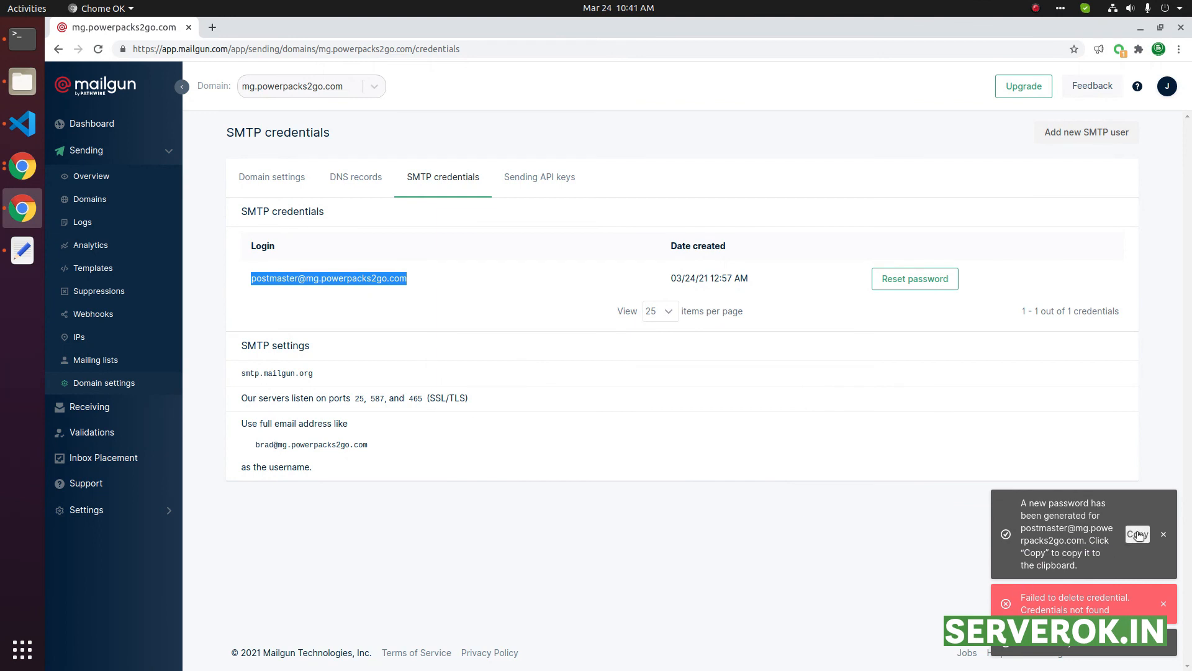
{"action": "mouse_move", "coordinate": [539, 177]}
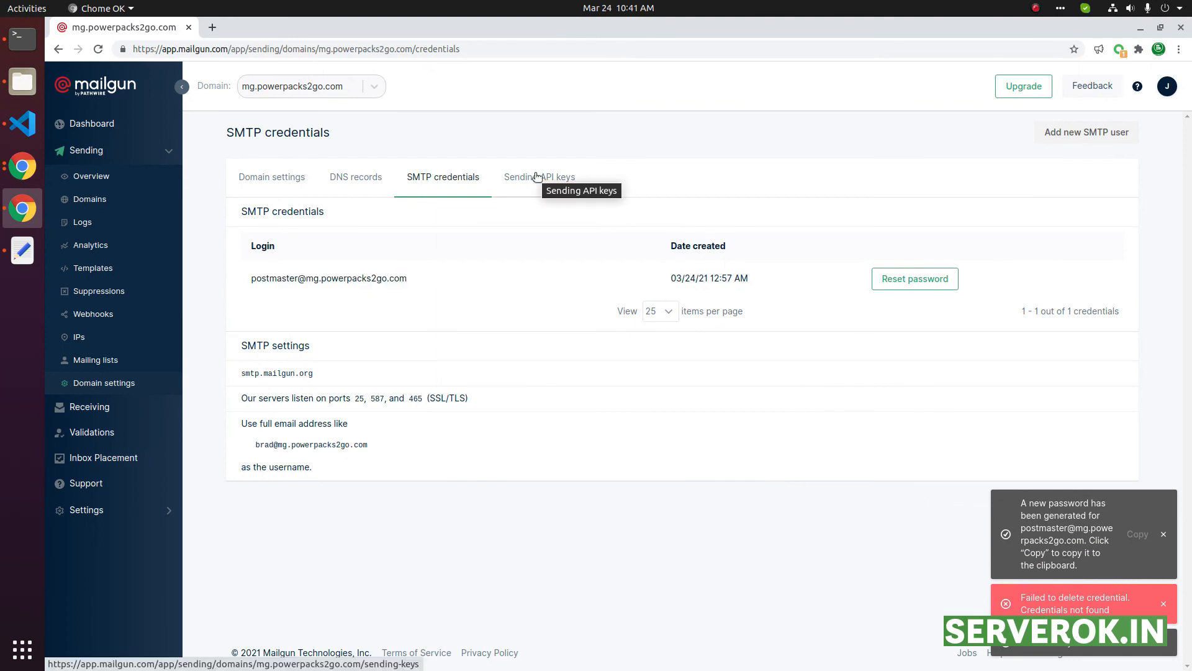
{"action": "mouse_move", "coordinate": [545, 182]}
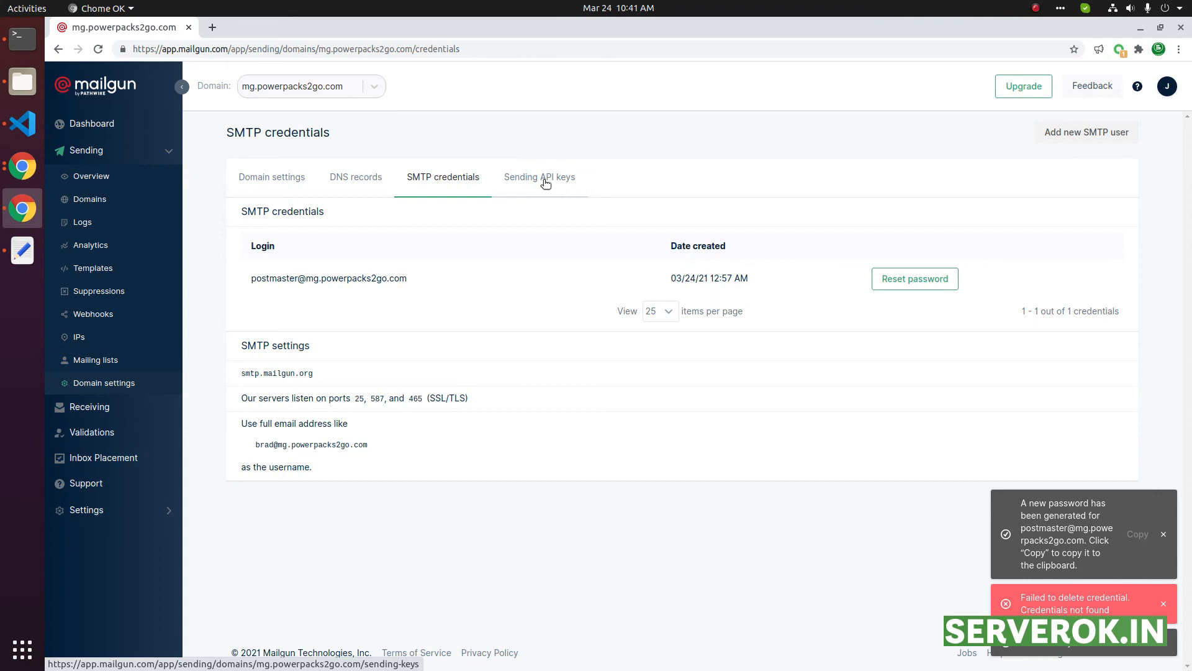
Step: Create a sending API key with description 'ddd' and dismiss the shown key
{"action": "left_click", "coordinate": [539, 176]}
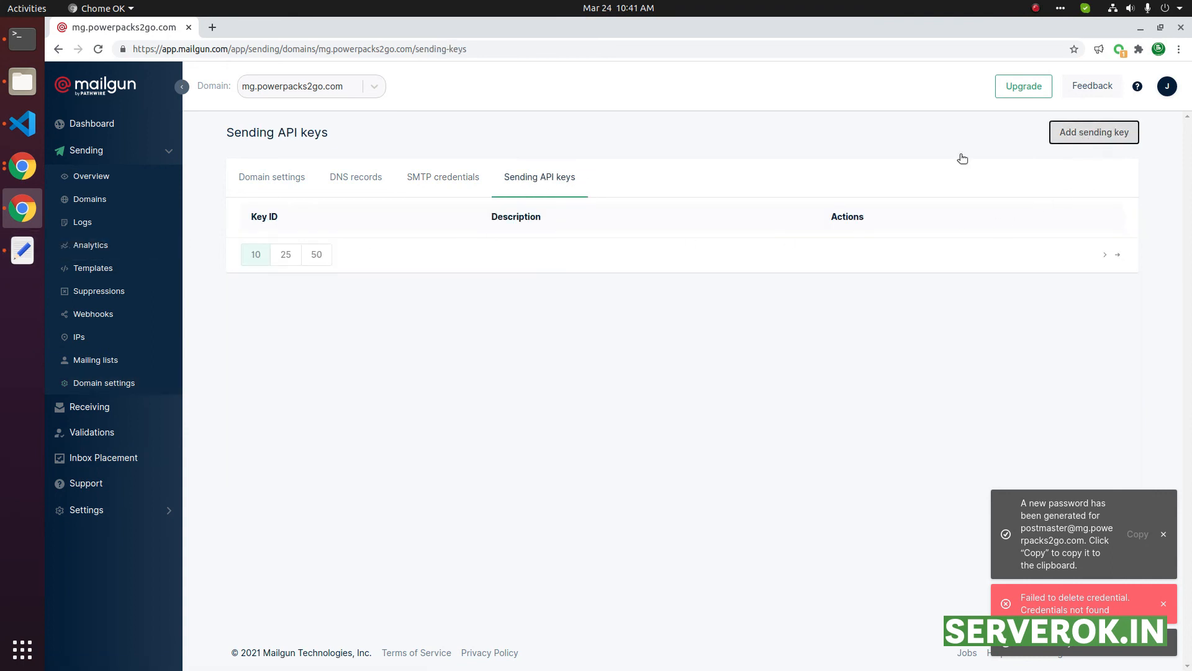
{"action": "left_click", "coordinate": [1093, 131]}
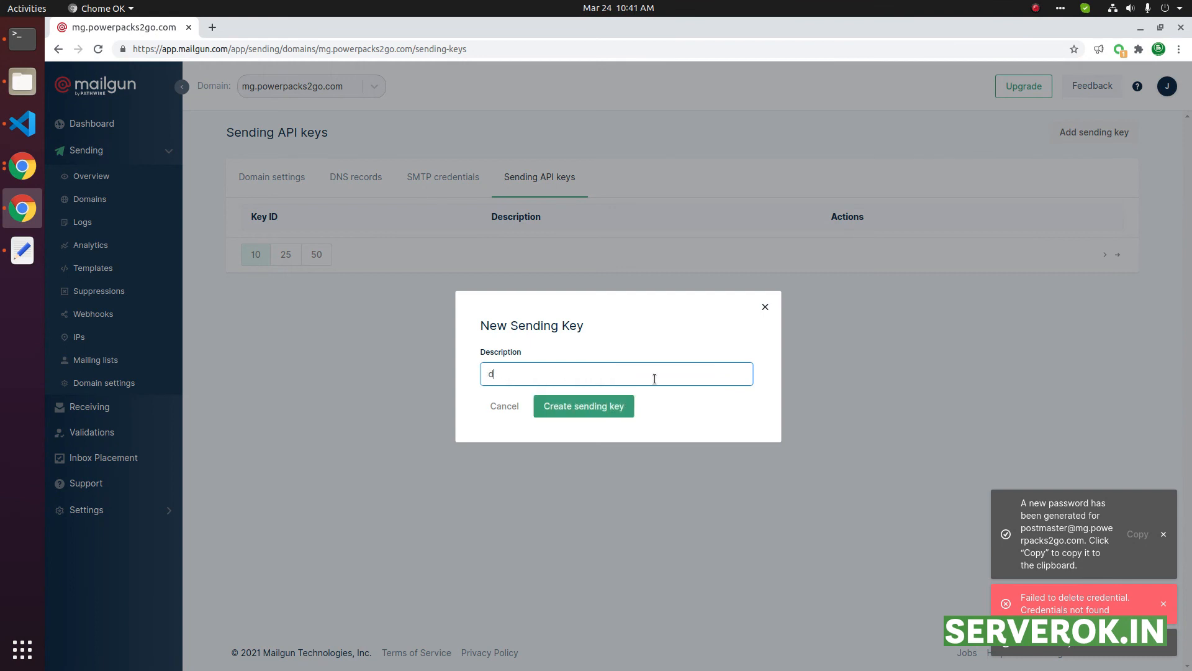
{"action": "left_click", "coordinate": [584, 405]}
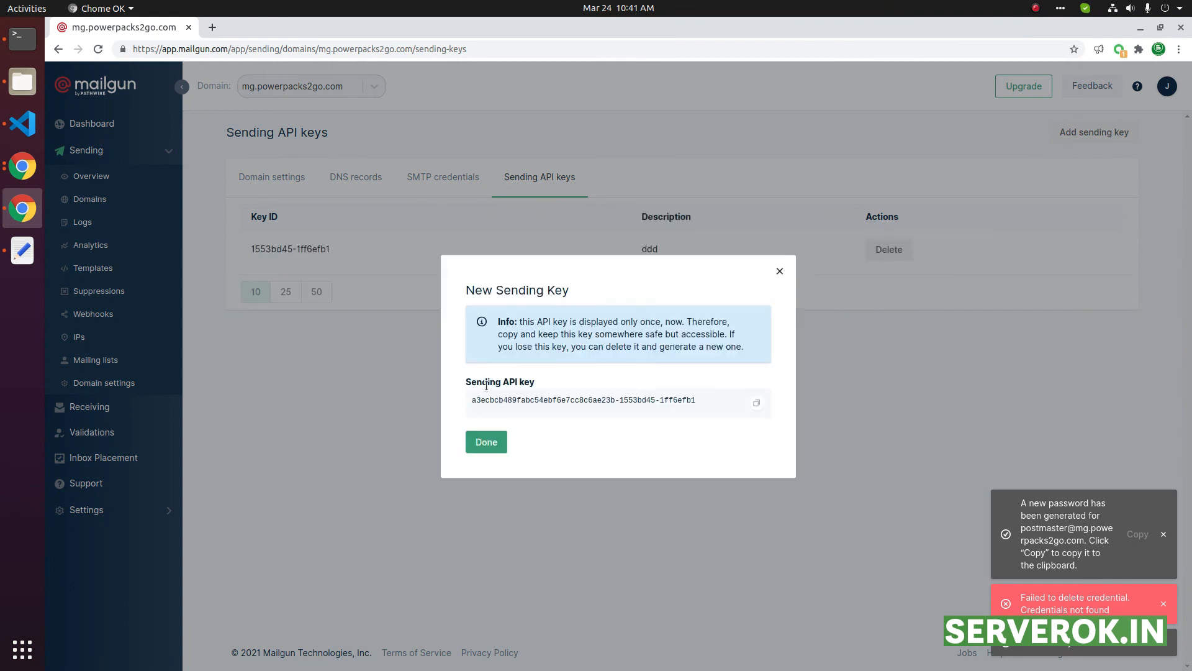
{"action": "left_click", "coordinate": [486, 442]}
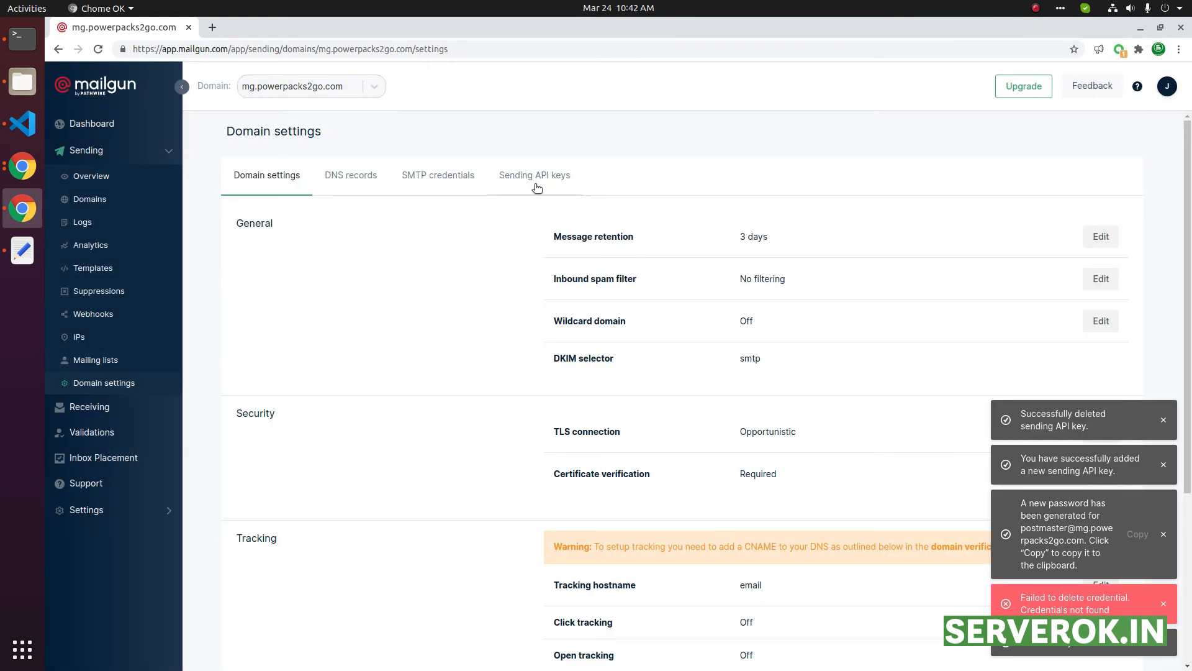
{"action": "mouse_move", "coordinate": [81, 222]}
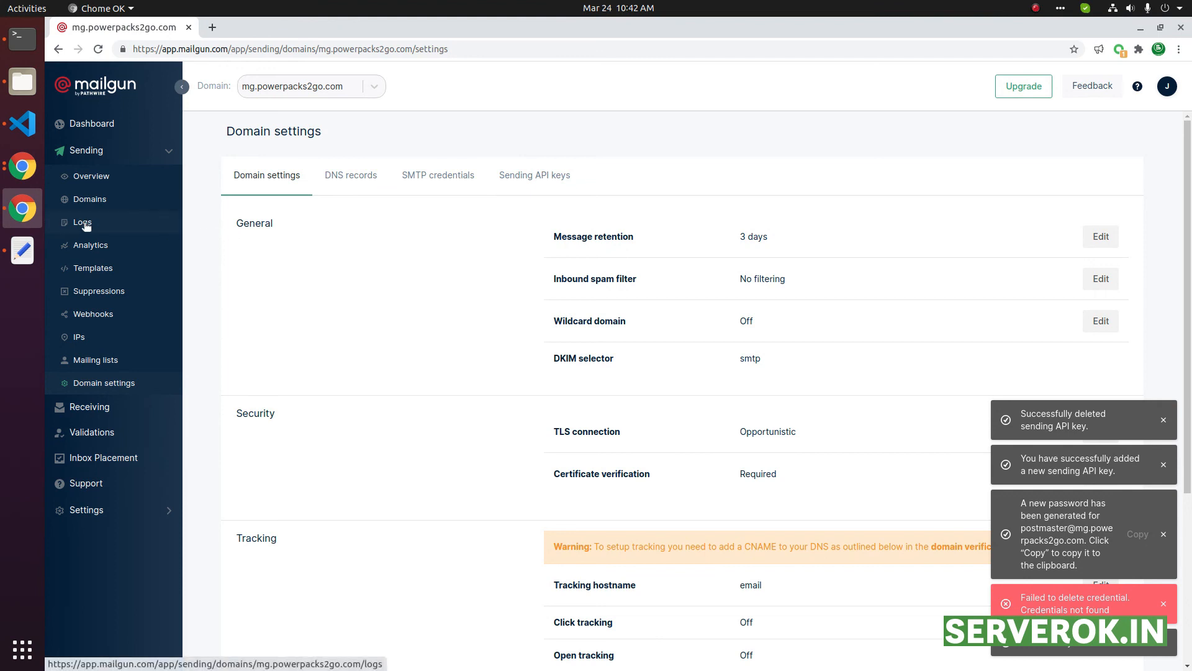
Step: Go to the domain's sending Logs from the sidebar
{"action": "left_click", "coordinate": [82, 221]}
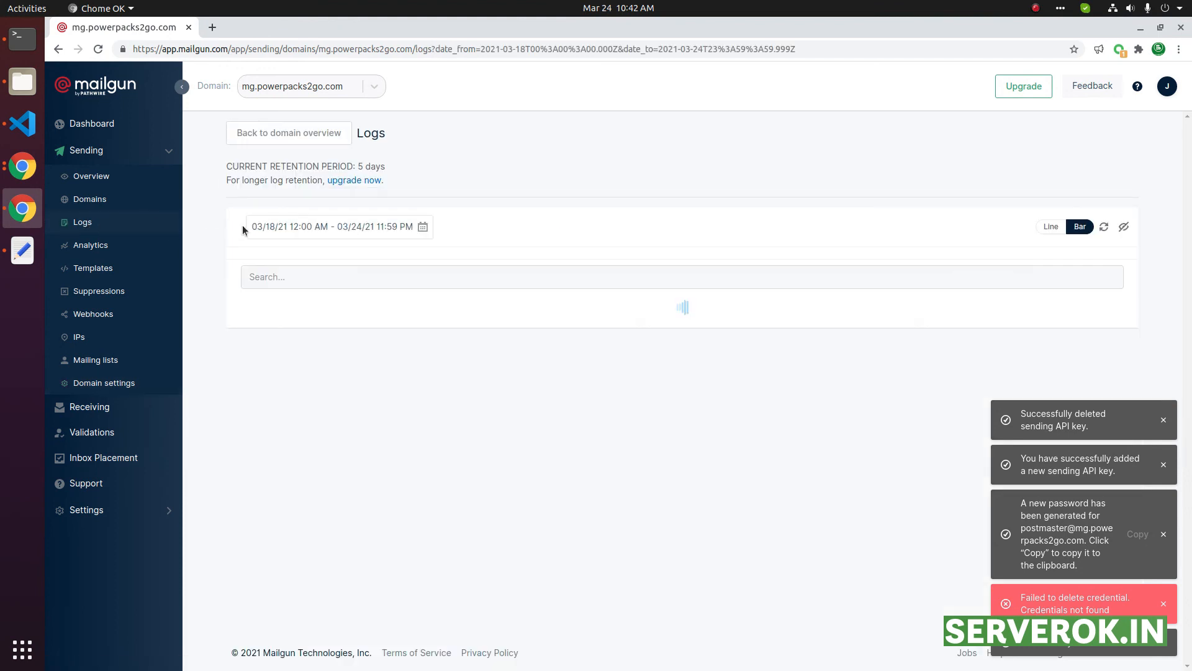